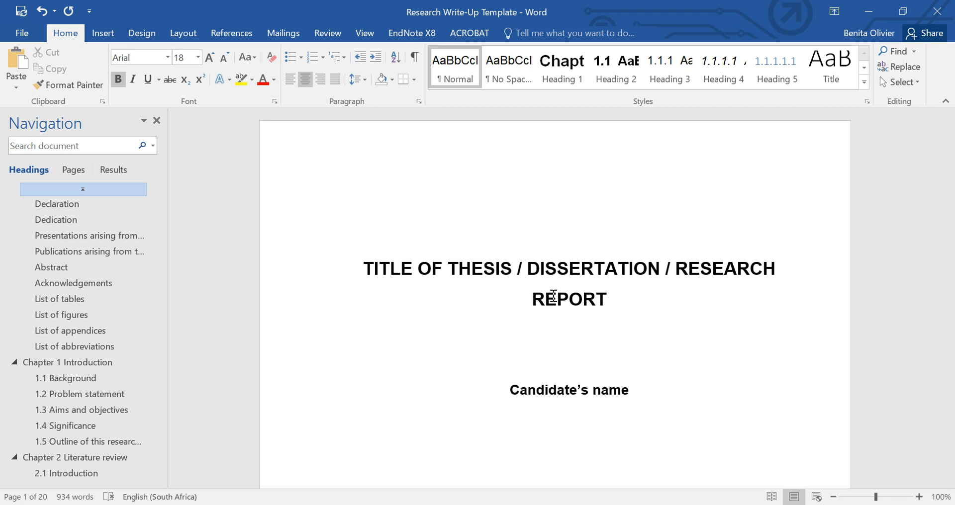
pyautogui.moveTo(580, 346)
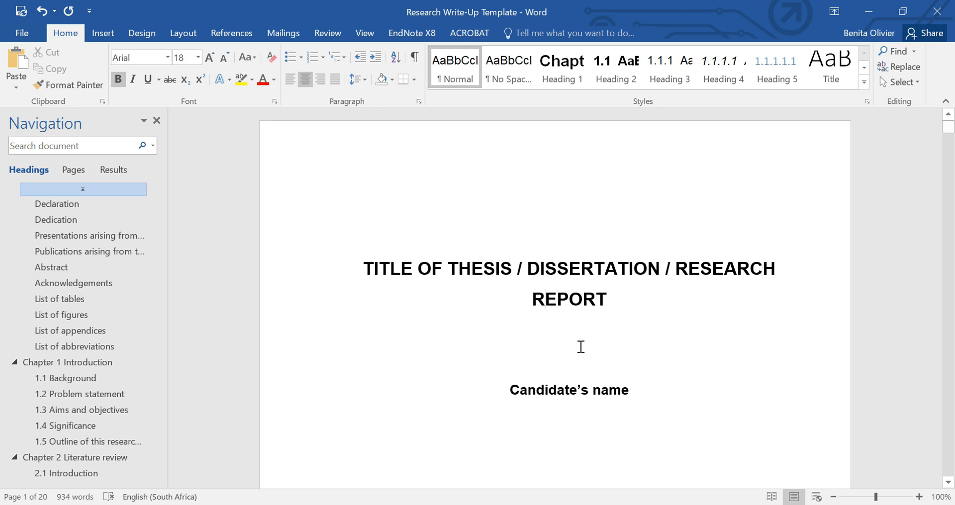
# Review the thesis structure from the Declaration to Chapter 1 and return to the title page
pyautogui.scroll(-3)
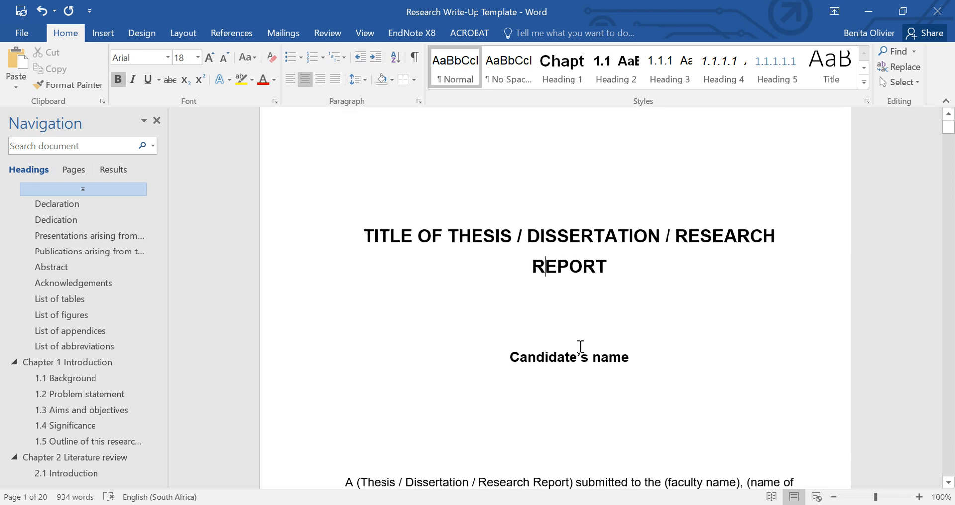
pyautogui.click(56, 204)
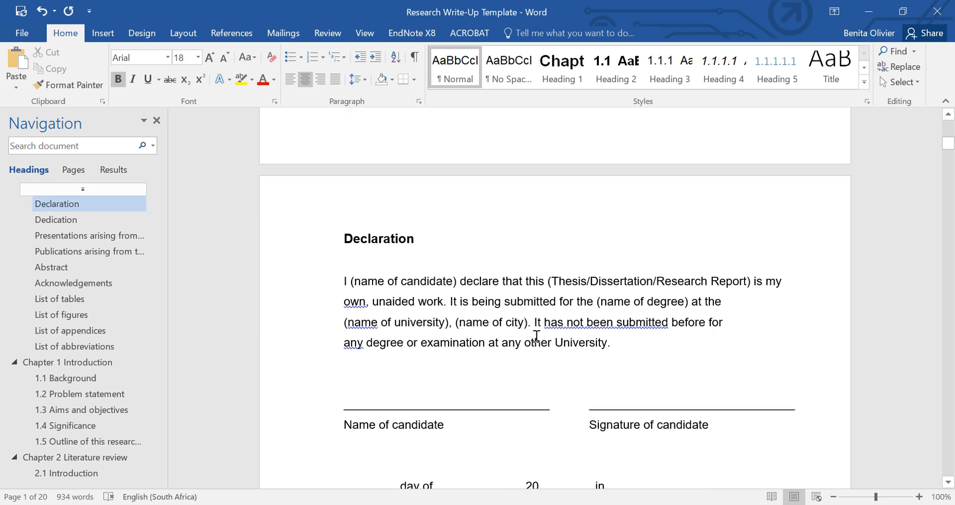
pyautogui.scroll(-3)
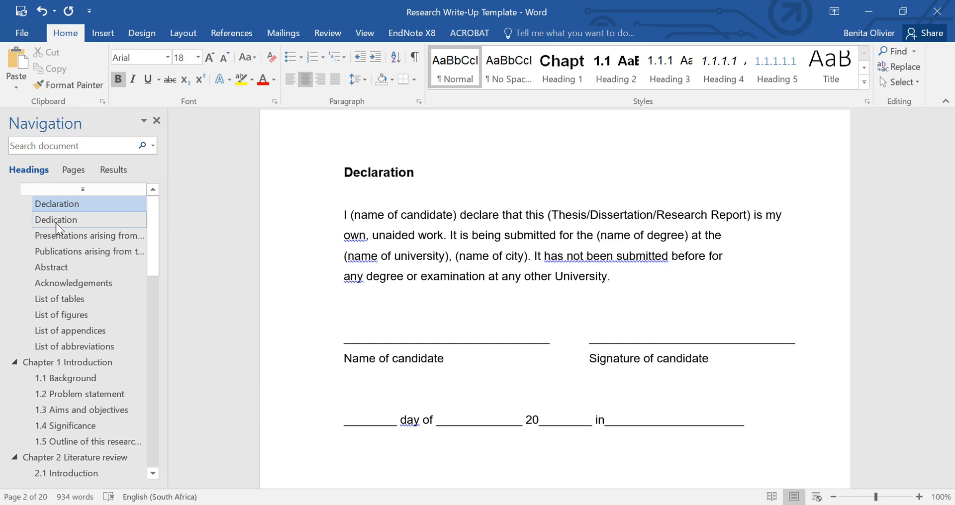
pyautogui.moveTo(73, 284)
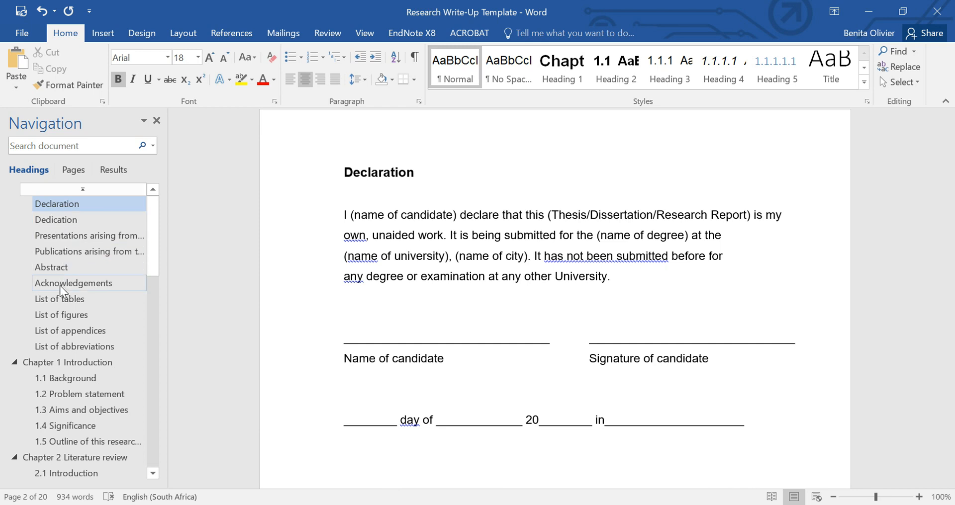
pyautogui.moveTo(475, 164)
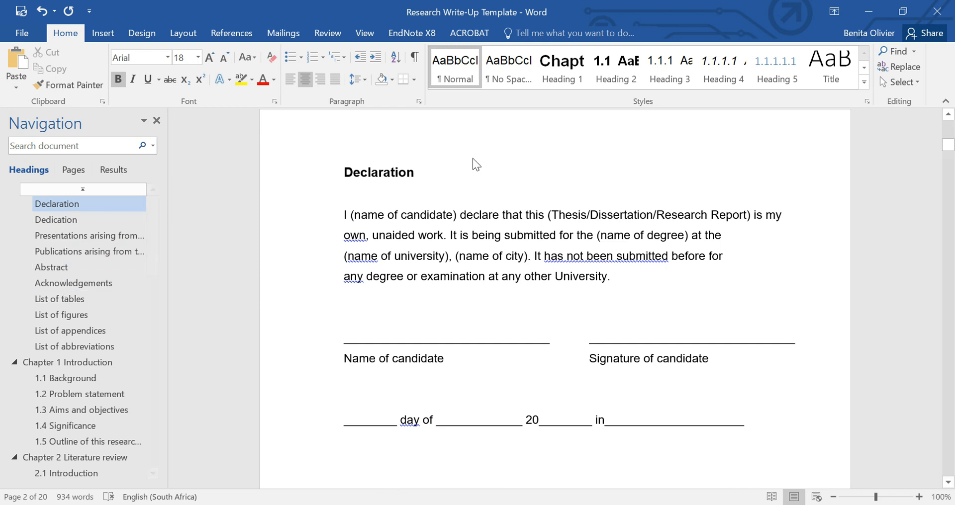
pyautogui.moveTo(445, 172)
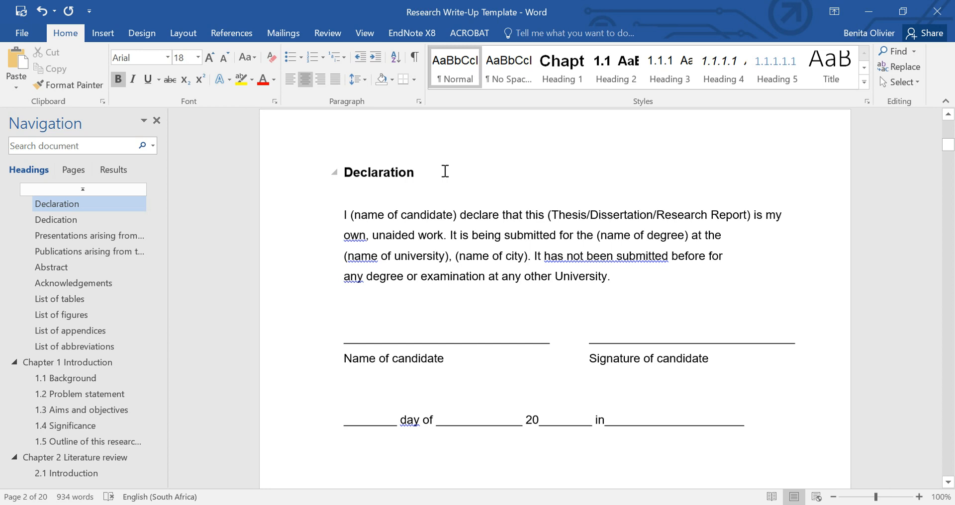
pyautogui.click(67, 362)
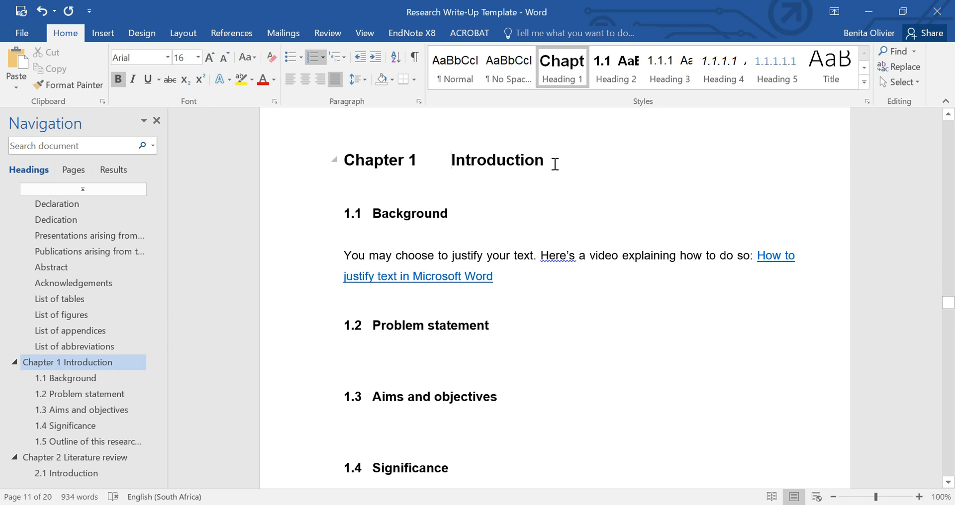
pyautogui.click(56, 204)
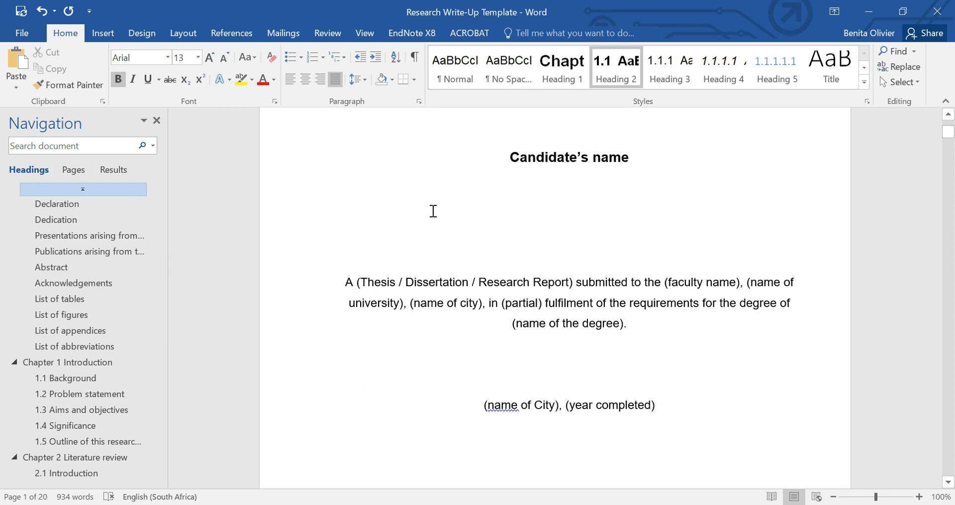
# Add page number 1 to the title page footer and shrink its font size
pyautogui.click(102, 32)
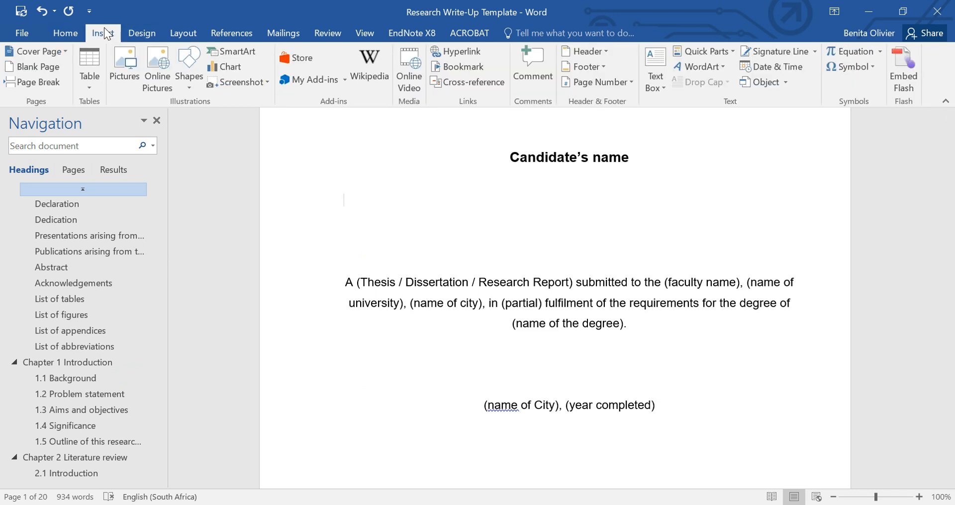
pyautogui.moveTo(603, 82)
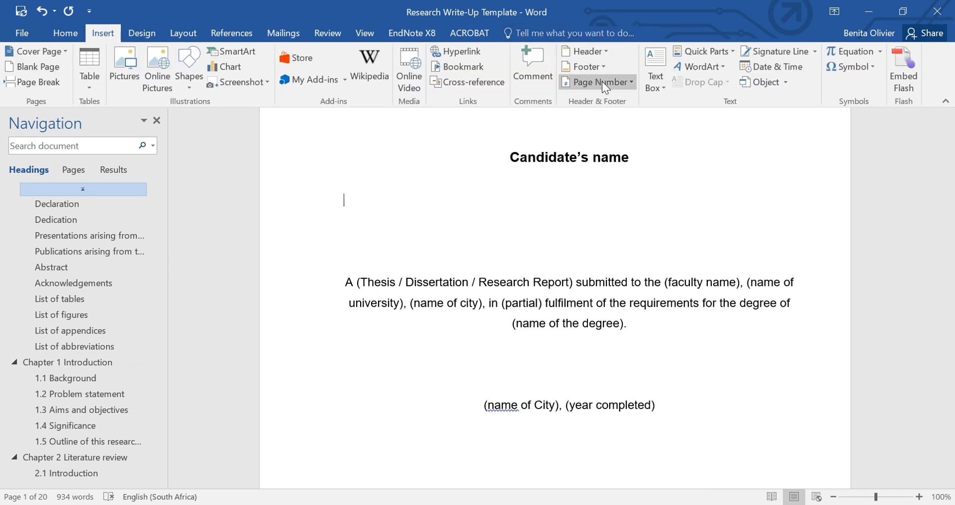
pyautogui.click(597, 82)
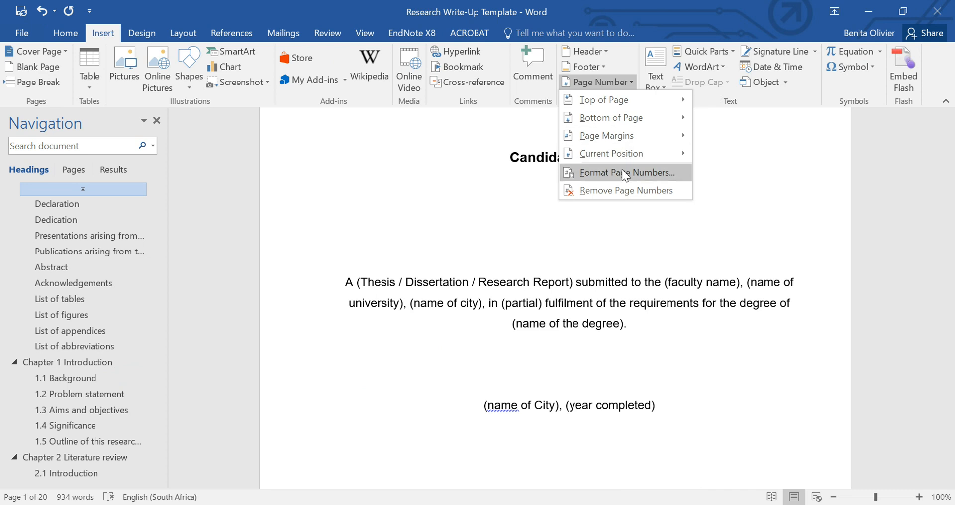
pyautogui.click(611, 117)
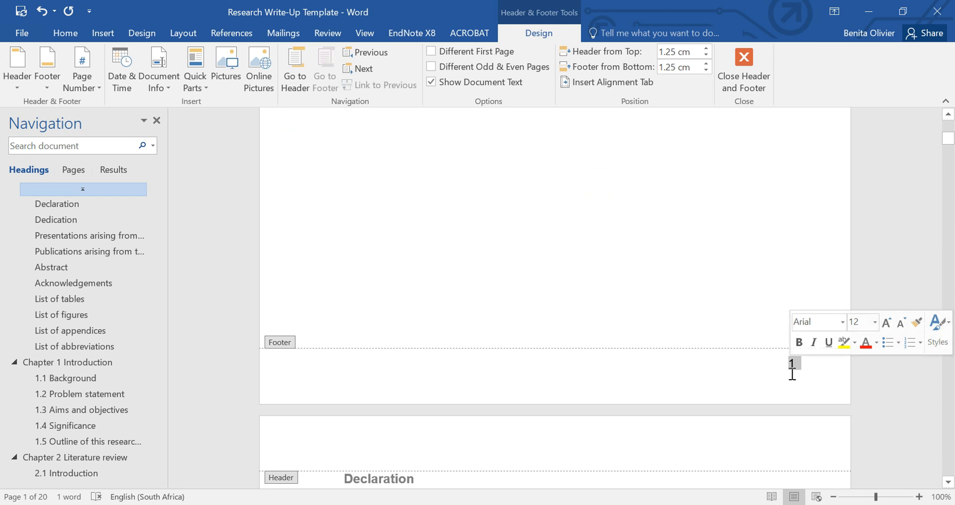
pyautogui.moveTo(65, 33)
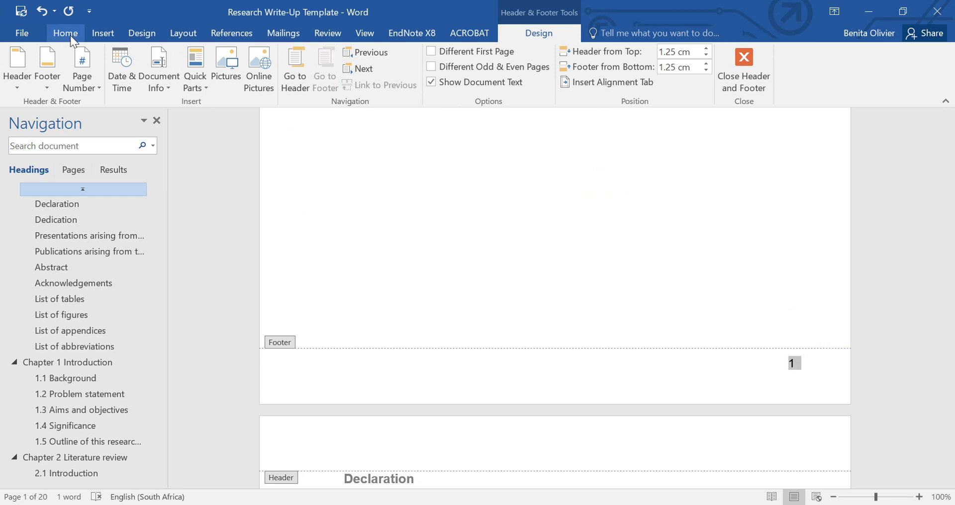
pyautogui.click(66, 32)
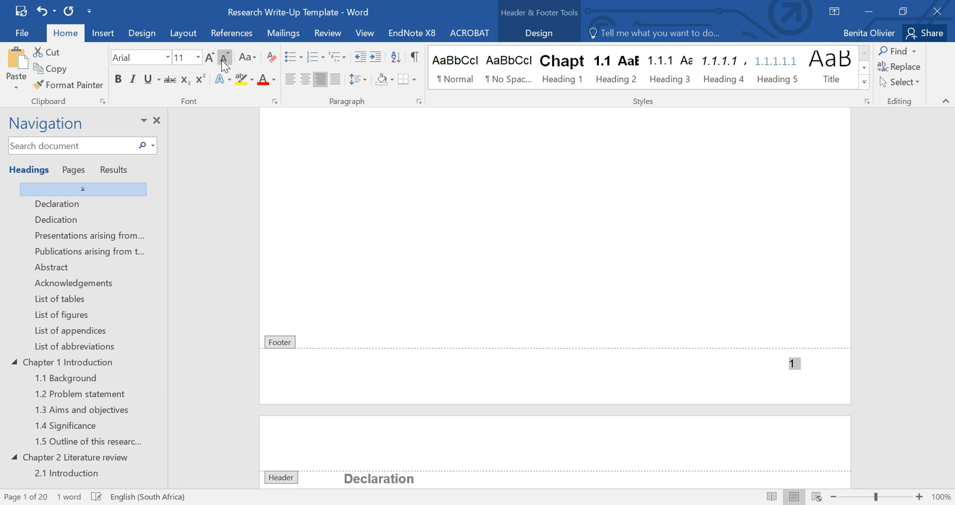
pyautogui.click(225, 58)
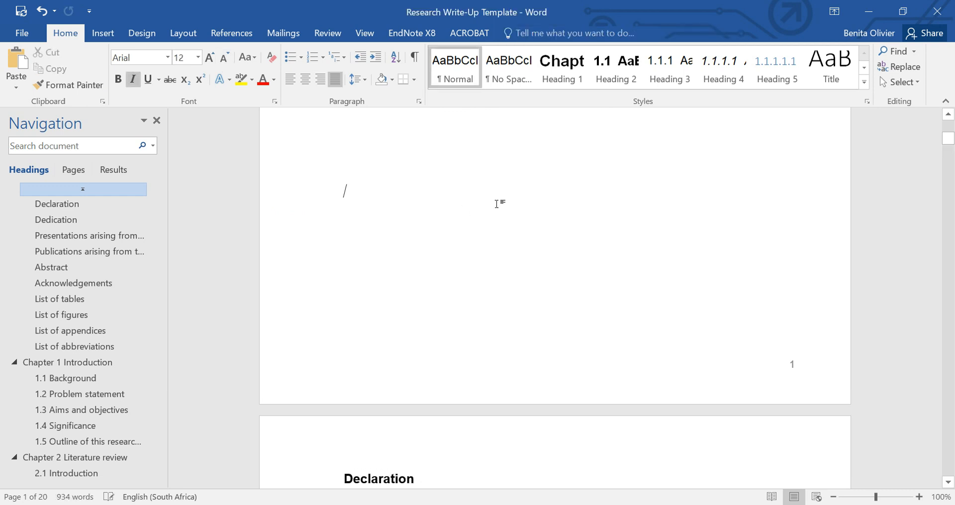
# Move to the Declaration page just below the numbered title page
pyautogui.click(56, 203)
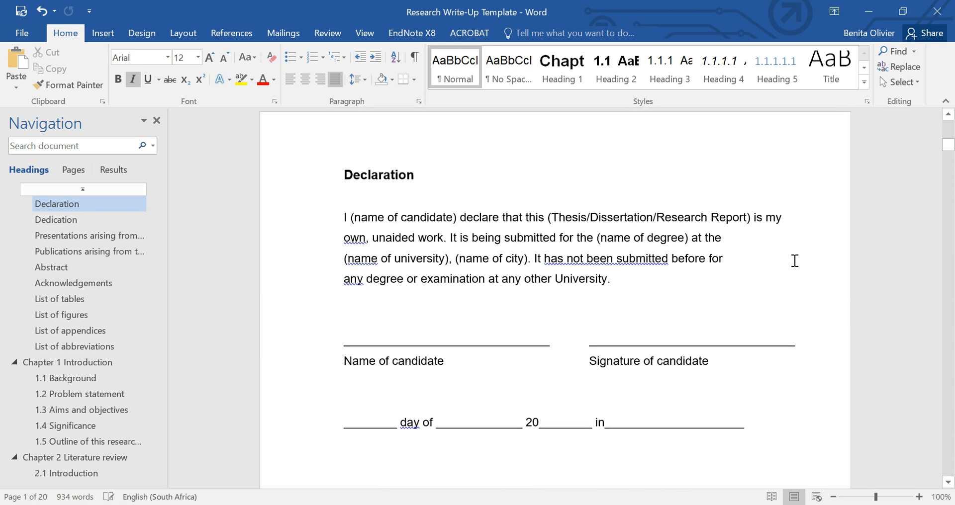
pyautogui.scroll(-3)
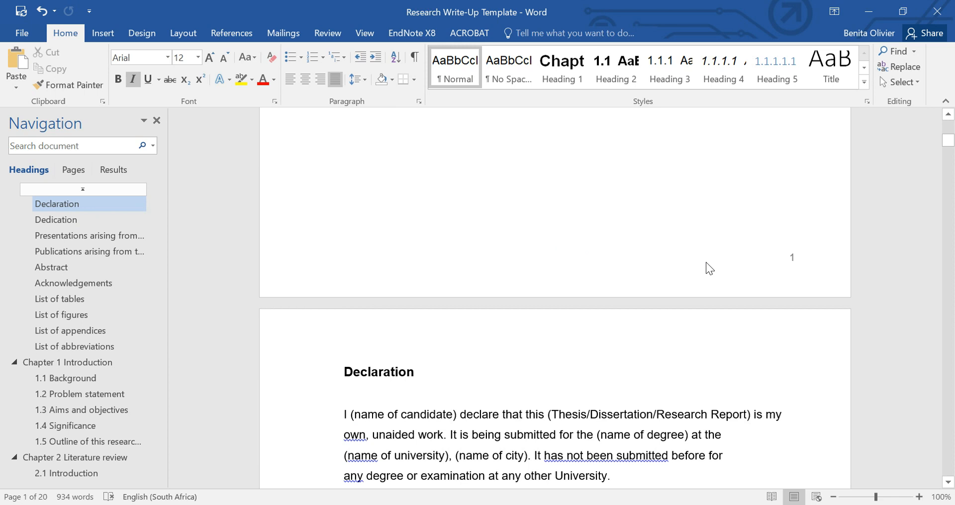
pyautogui.moveTo(766, 262)
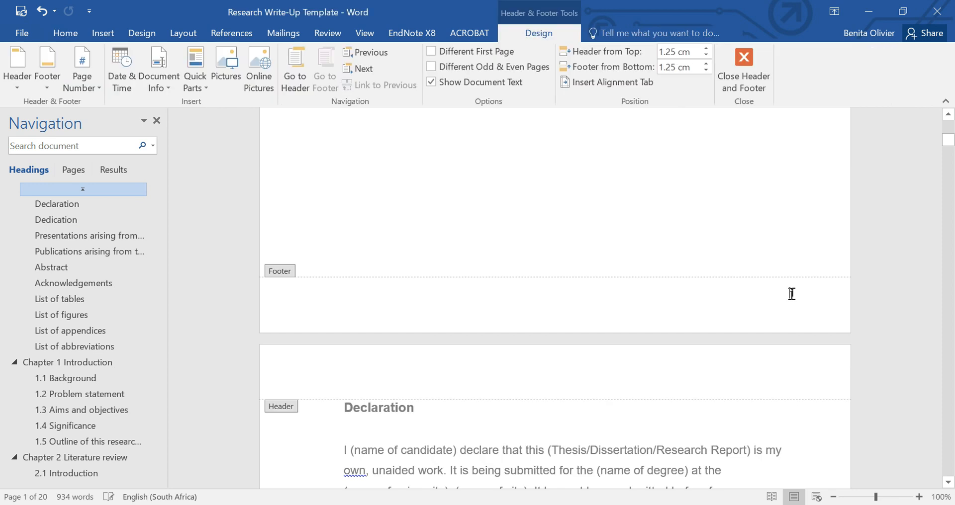
pyautogui.moveTo(796, 298)
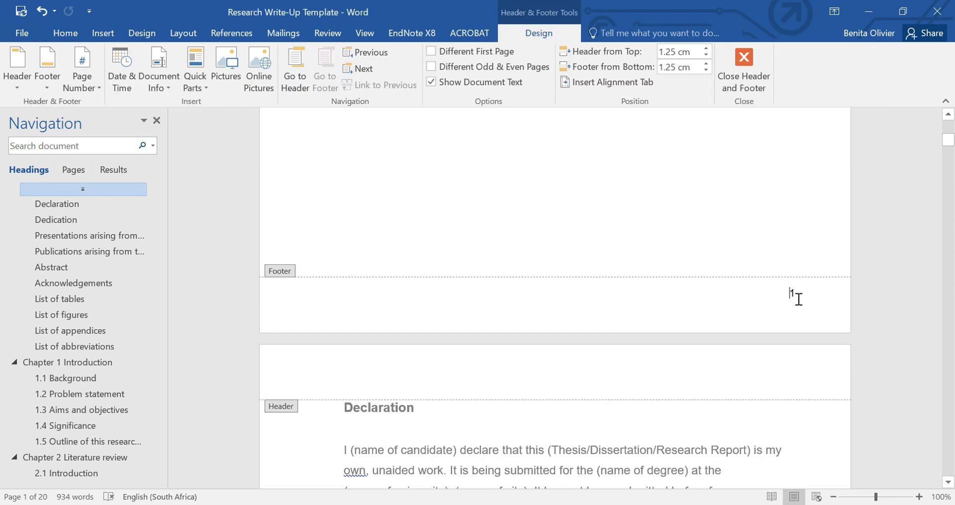
pyautogui.moveTo(793, 293)
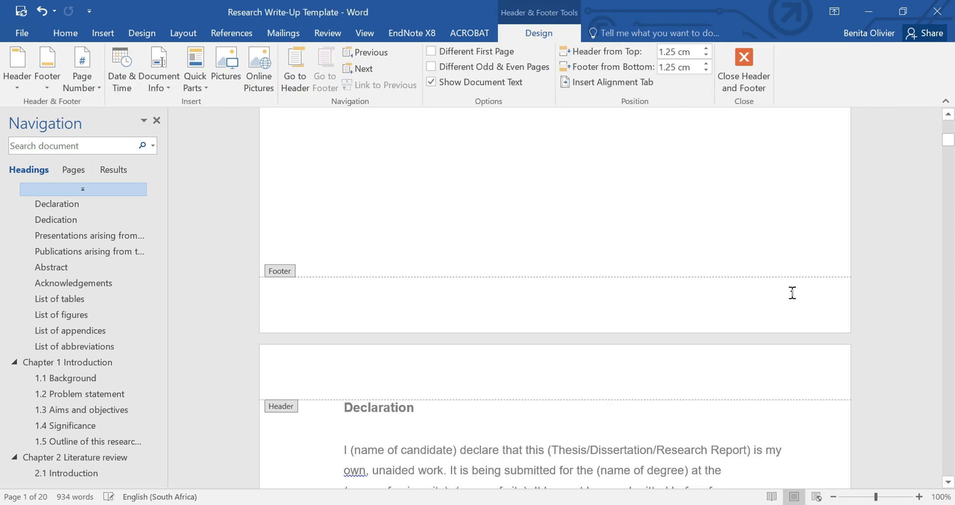
# Format the footer page numbers as lowercase Roman numerals (i, ii, iii) starting at i
pyautogui.click(794, 292)
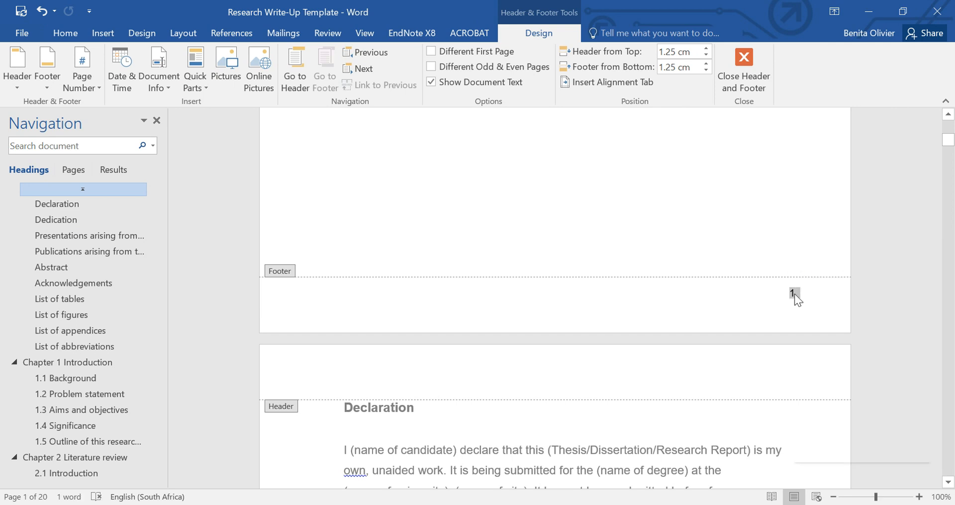
pyautogui.rightClick(794, 296)
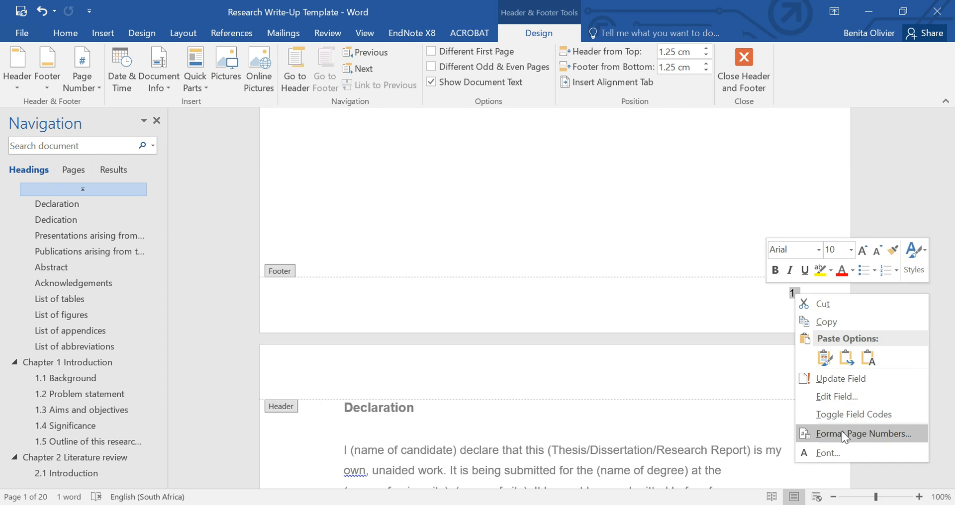
pyautogui.moveTo(536, 28)
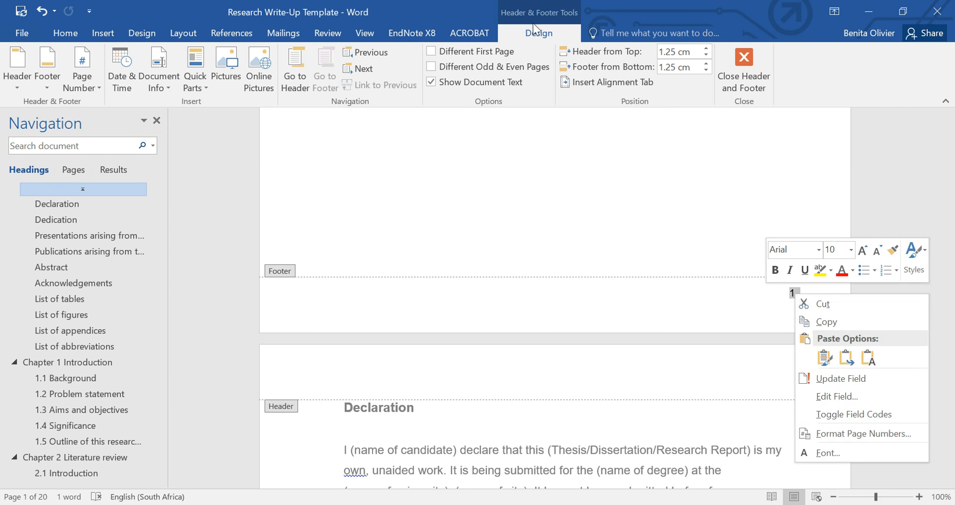
pyautogui.moveTo(80, 94)
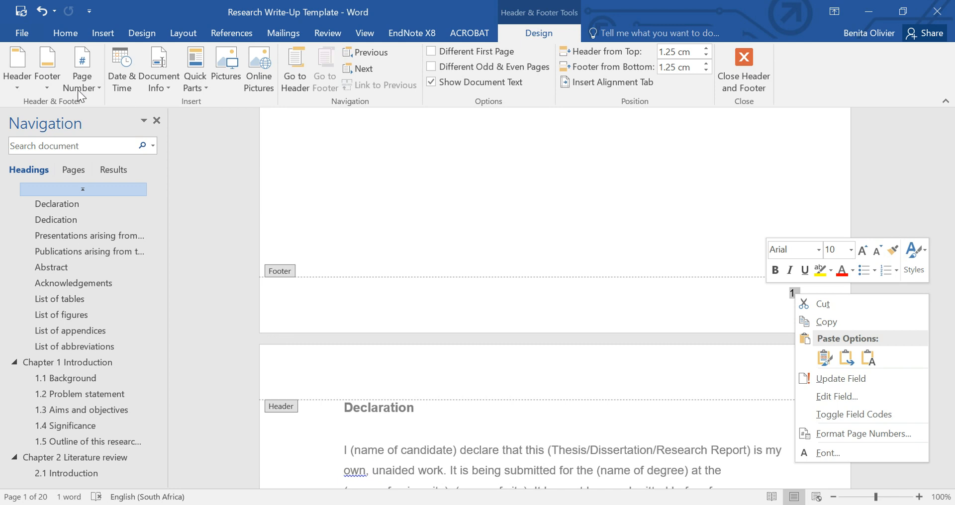
pyautogui.click(81, 67)
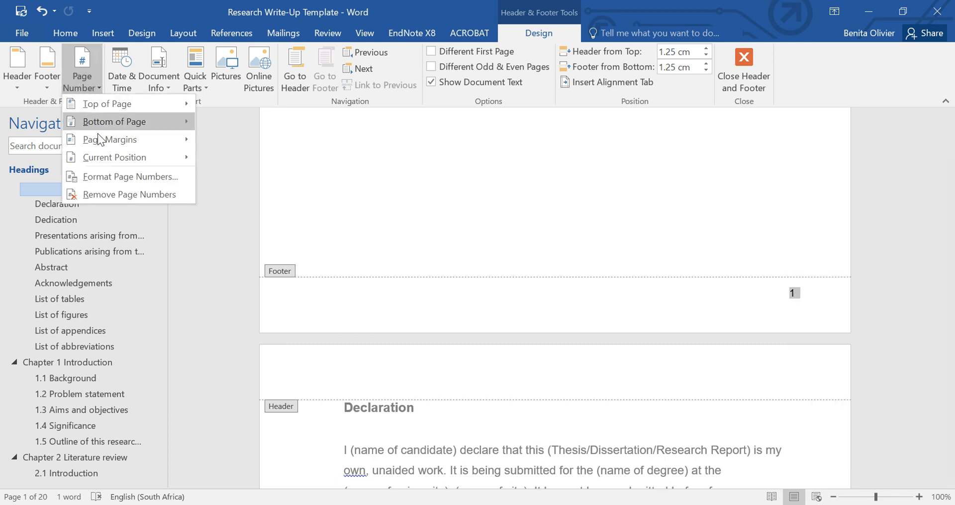
pyautogui.click(131, 176)
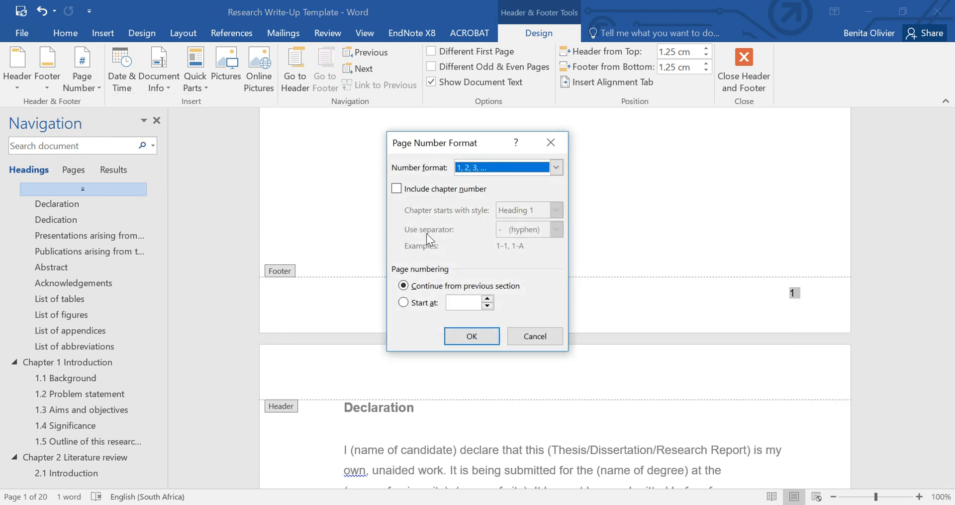
pyautogui.click(554, 168)
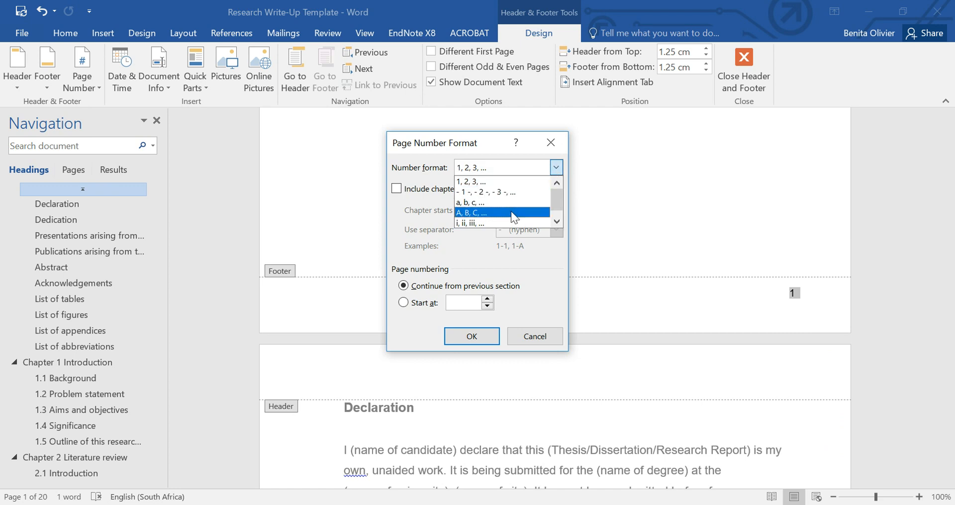
pyautogui.click(469, 224)
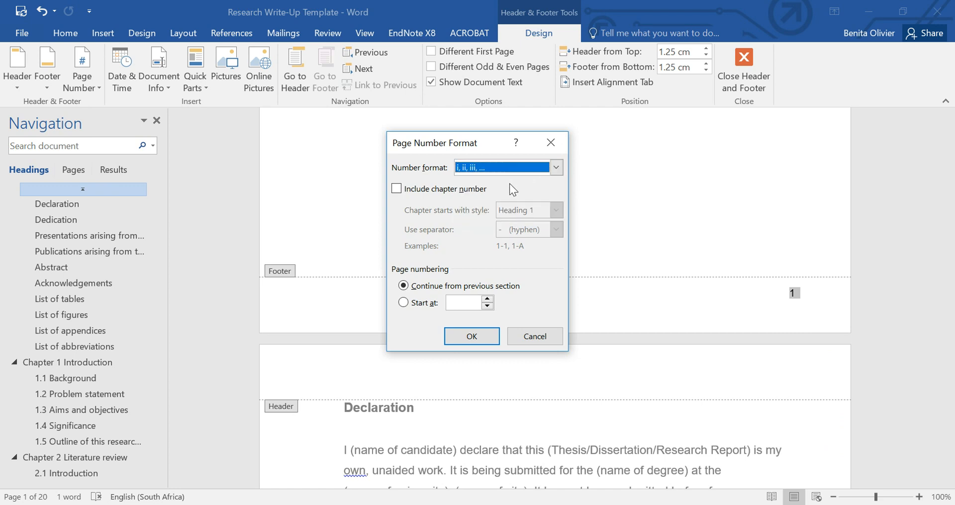
pyautogui.click(403, 303)
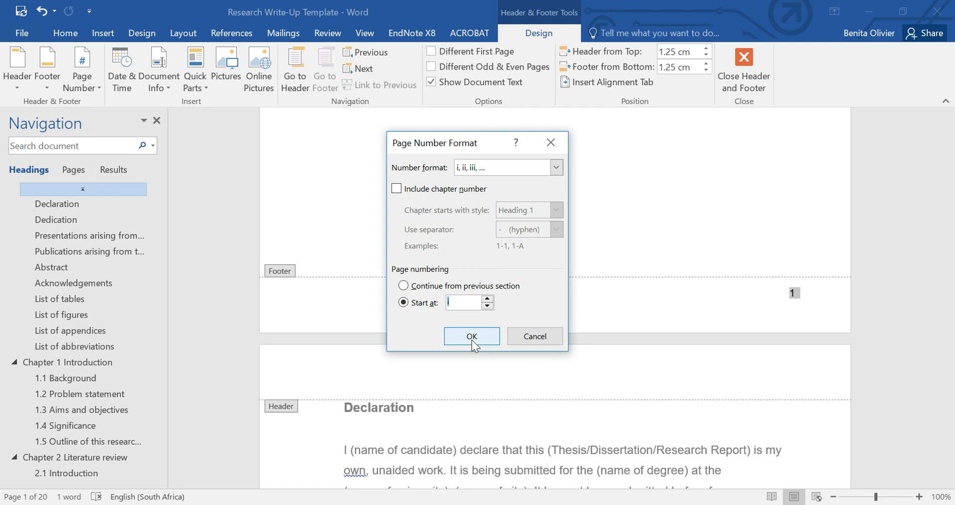
pyautogui.click(470, 337)
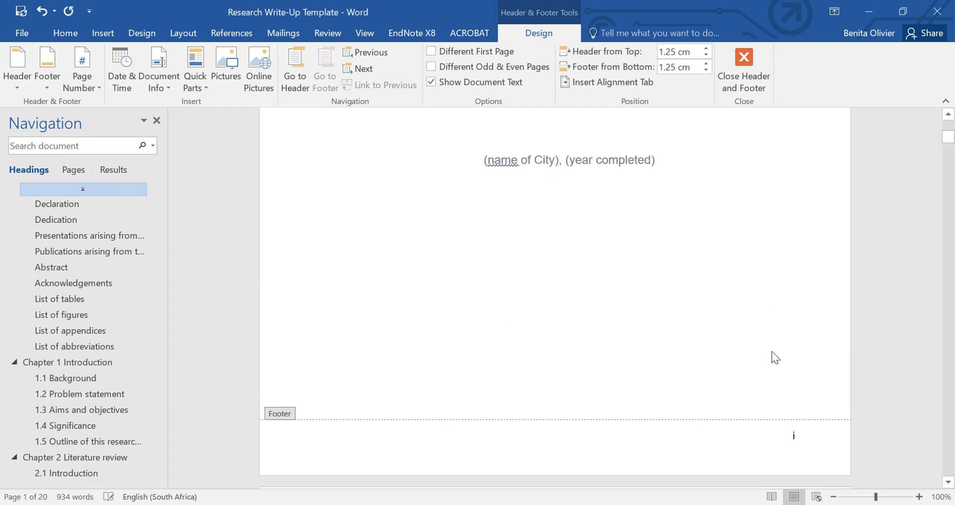
# Enable Different First Page so the title page footer shows no page number
pyautogui.scroll(3)
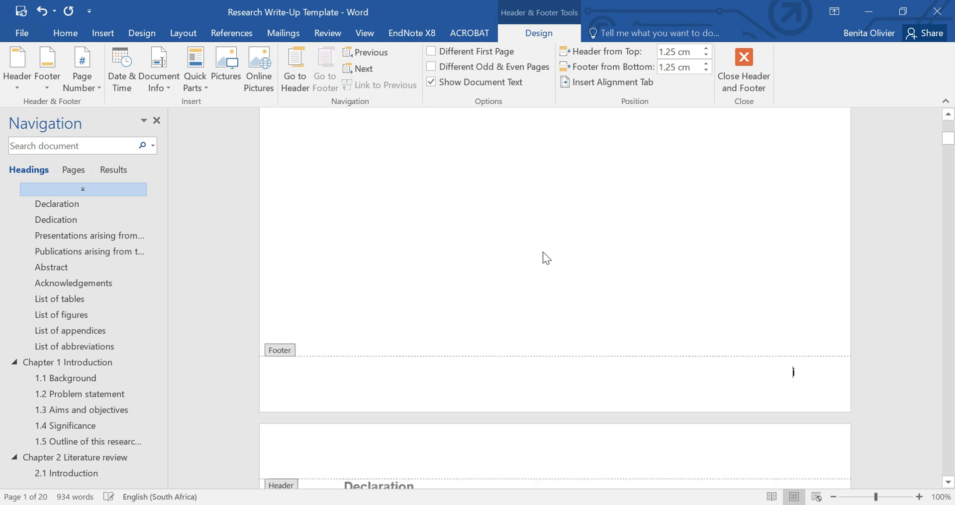
pyautogui.scroll(3)
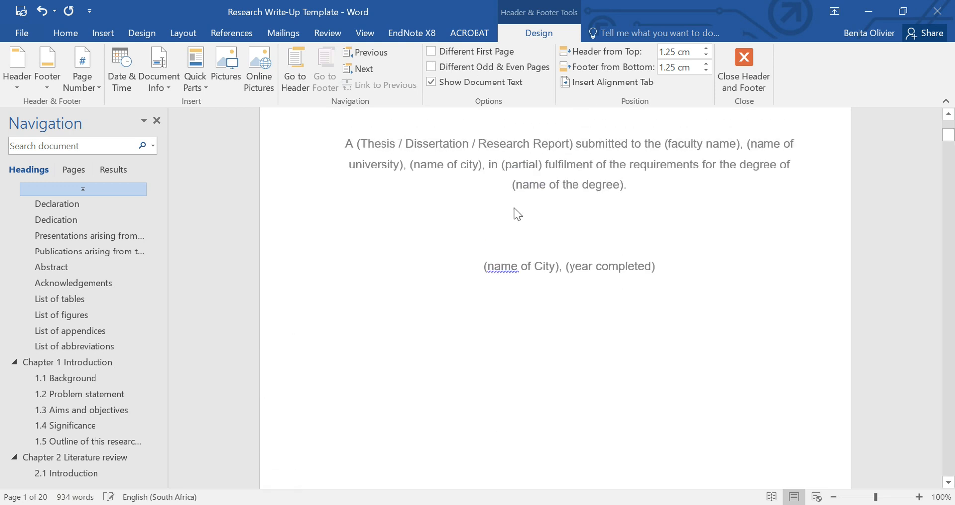
pyautogui.scroll(3)
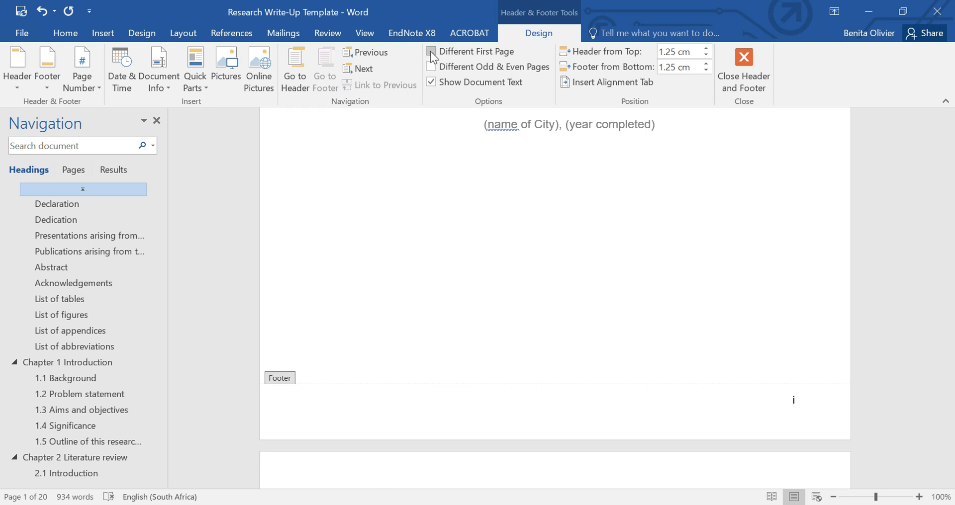
pyautogui.click(430, 50)
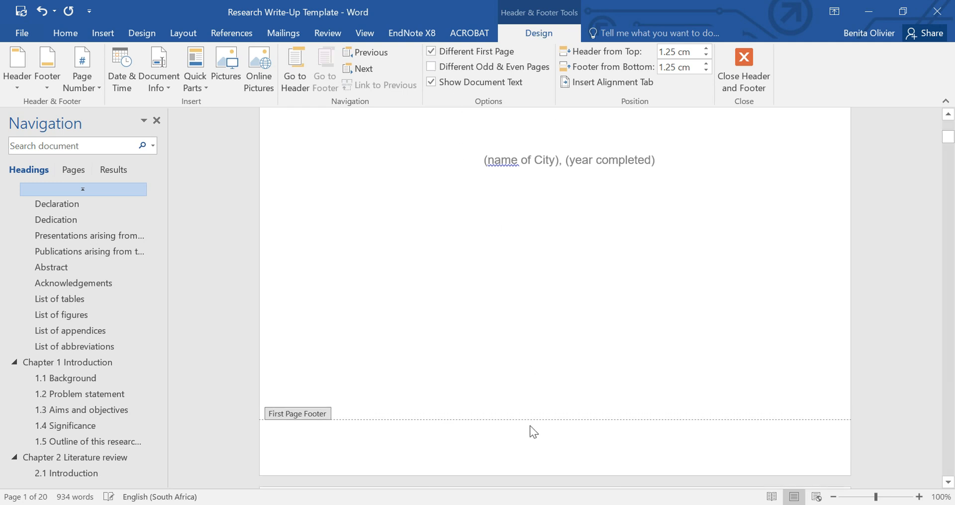
pyautogui.scroll(-3)
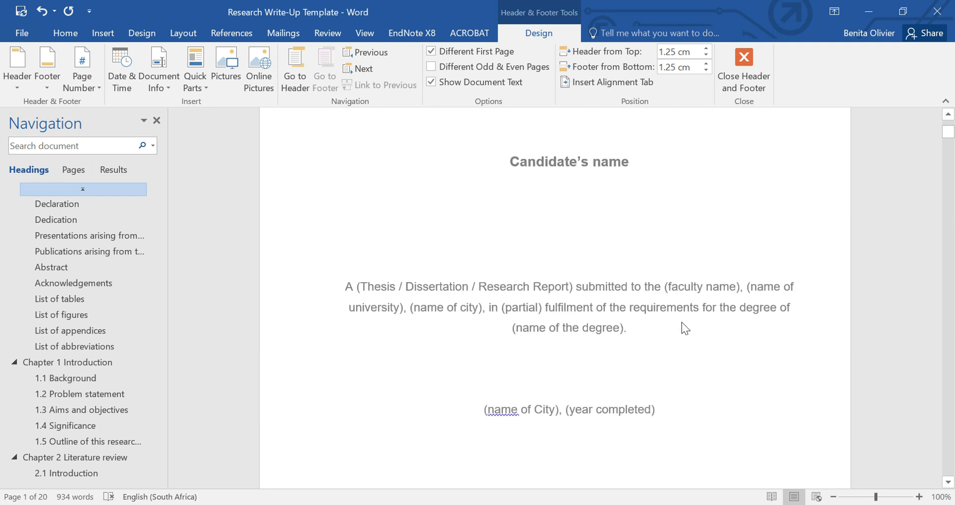
pyautogui.scroll(-3)
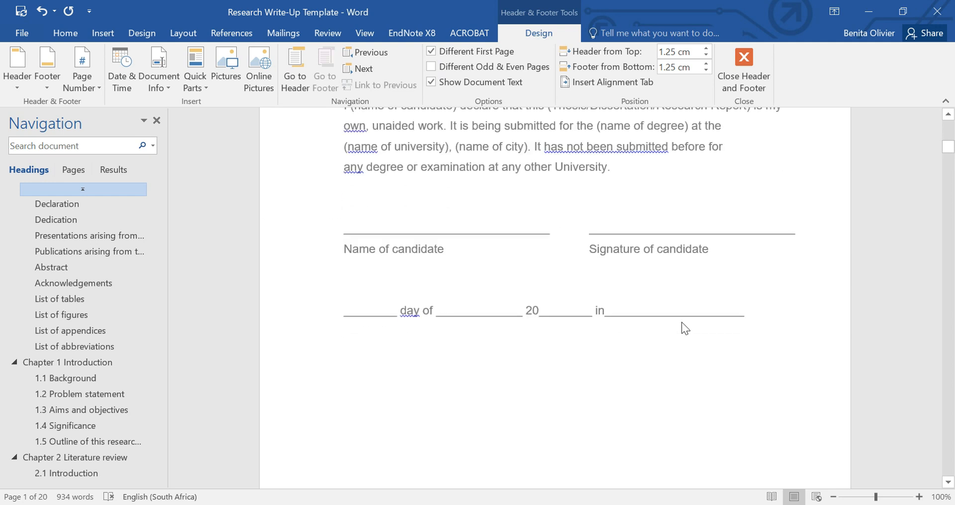
# Check that Roman numerals run from Declaration (ii) into Chapter 1 (xi), ending at the front matter's last page
pyautogui.scroll(-3)
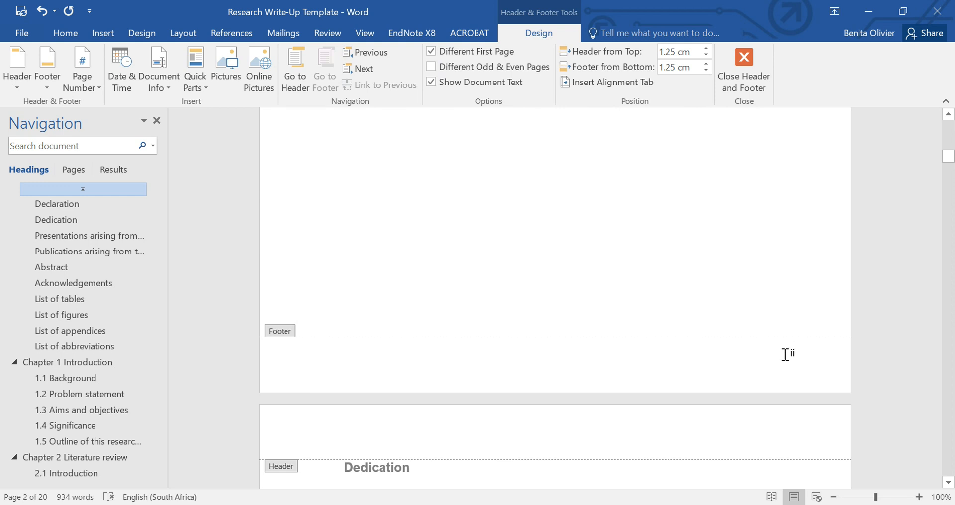
pyautogui.scroll(-3)
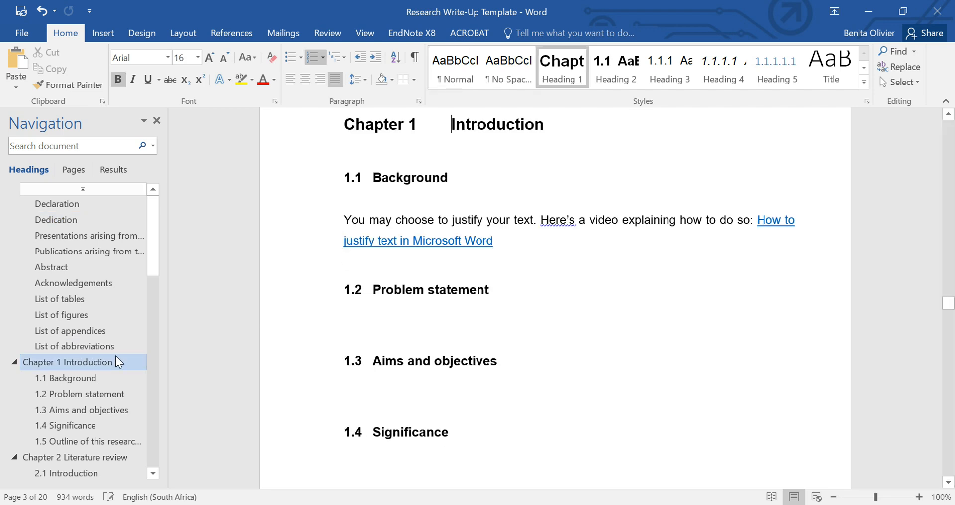
pyautogui.click(88, 442)
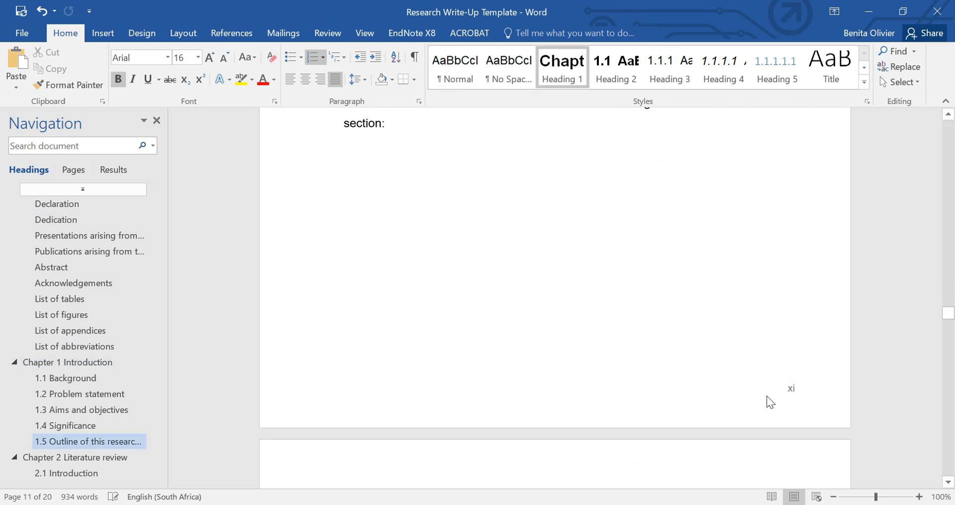
pyautogui.moveTo(786, 396)
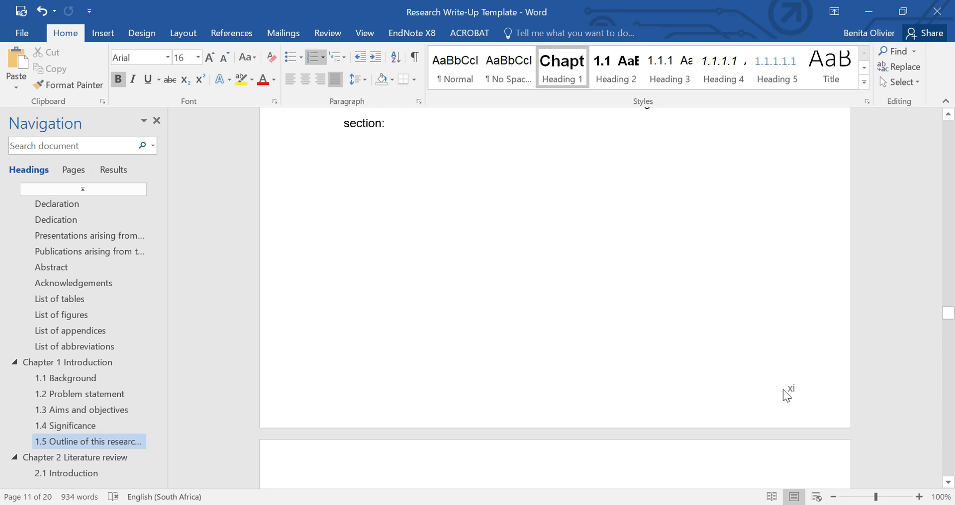
pyautogui.scroll(3)
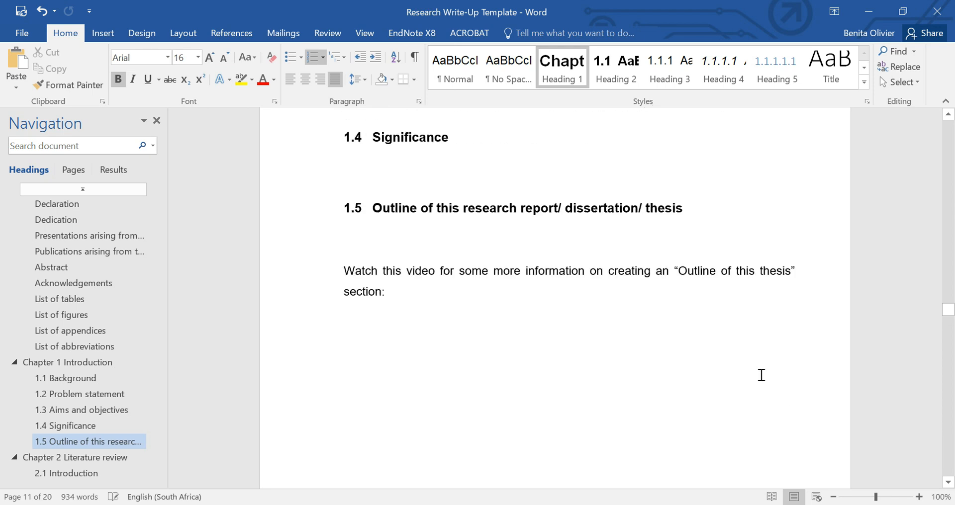
pyautogui.click(67, 362)
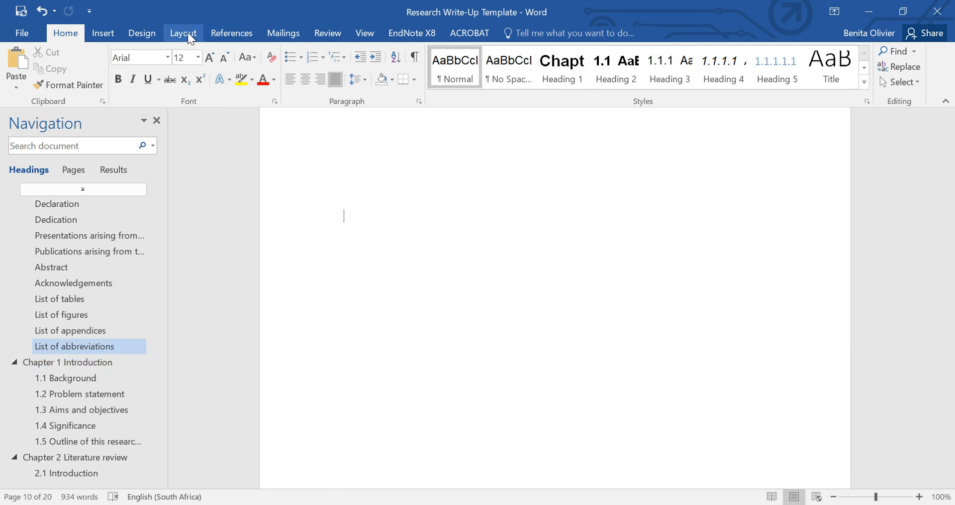
# Insert a Next Page section break before Chapter 1 so it begins a new section
pyautogui.click(182, 33)
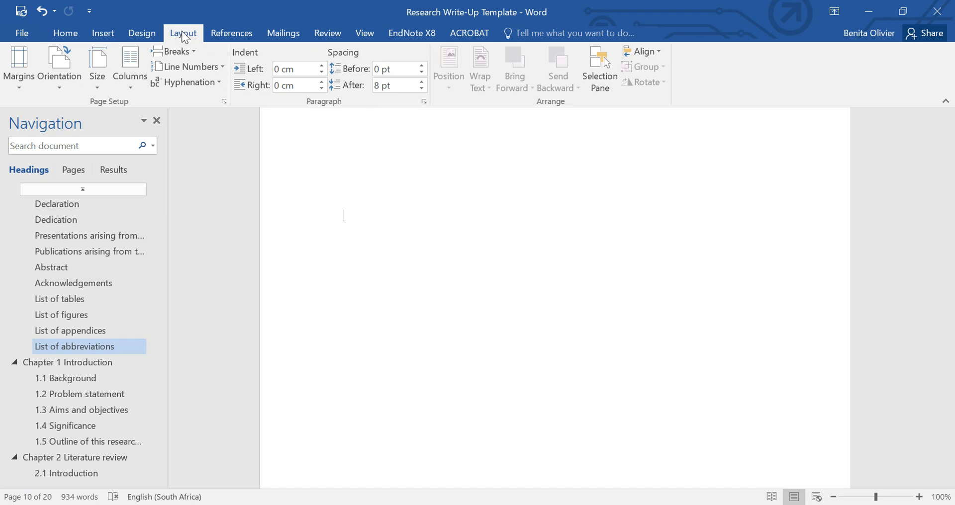
pyautogui.moveTo(176, 50)
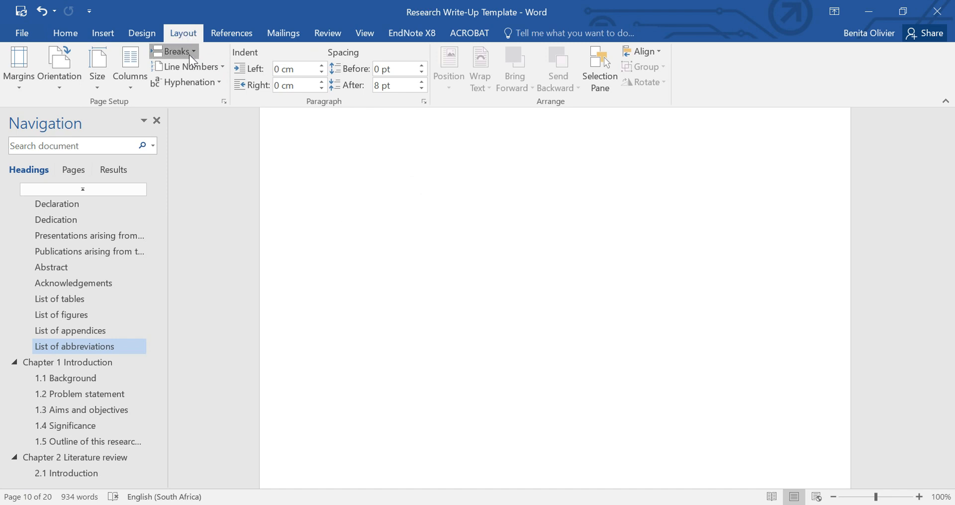
pyautogui.click(175, 51)
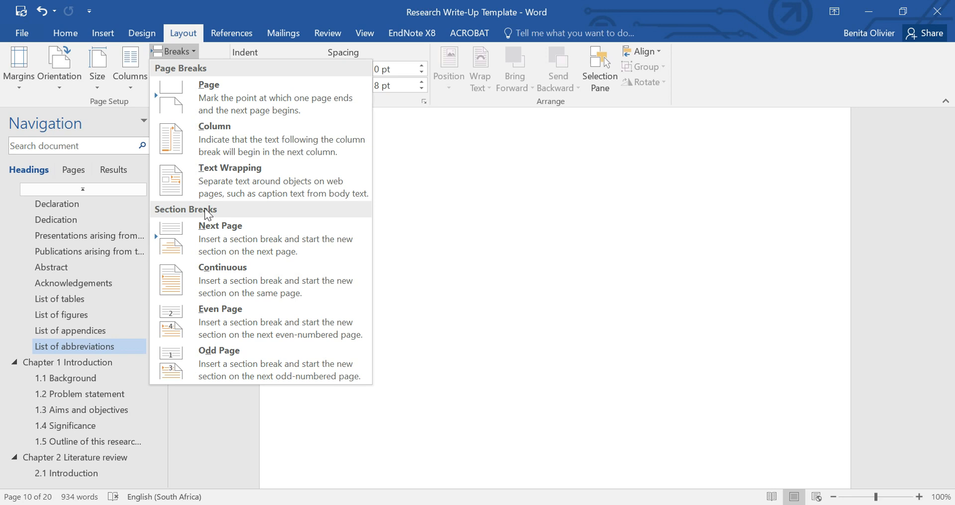
pyautogui.moveTo(235, 243)
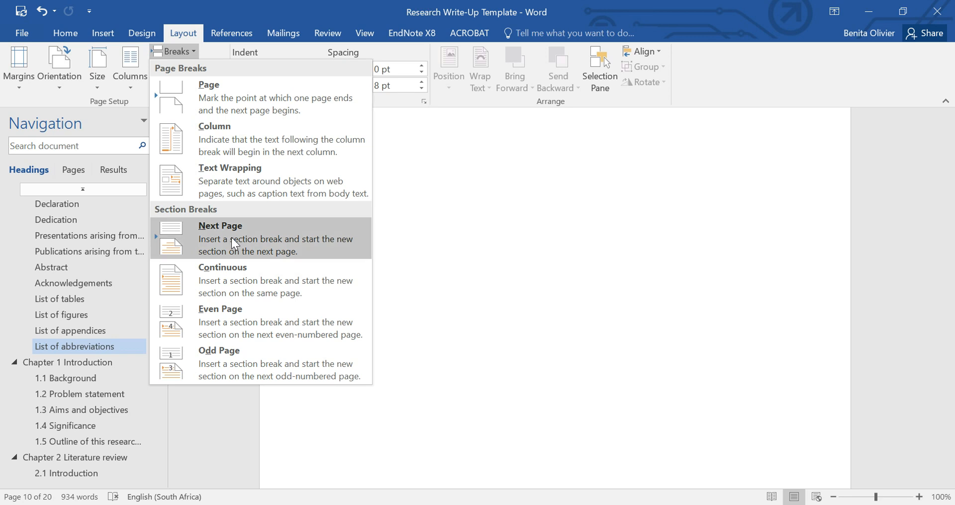
pyautogui.click(220, 237)
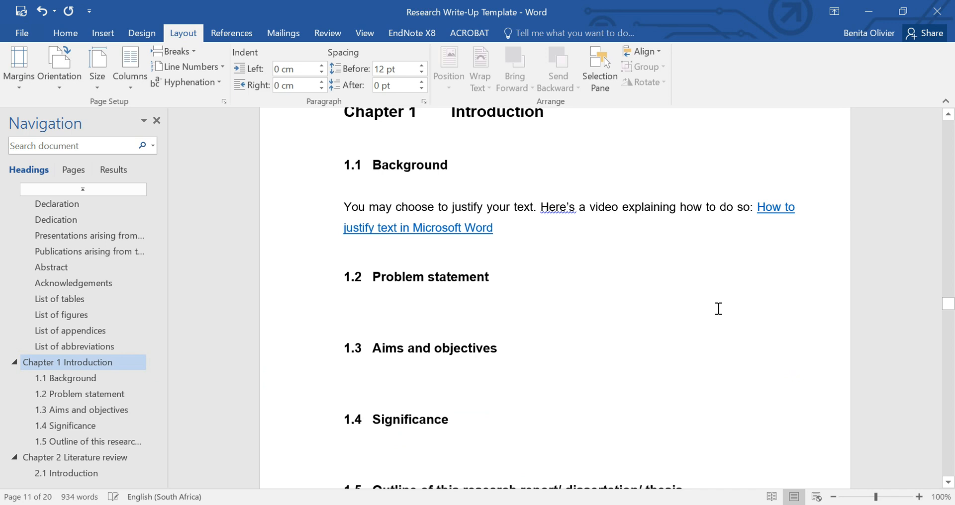
# Enter the Section 2 first-page footer for editing, currently showing page number i
pyautogui.scroll(3)
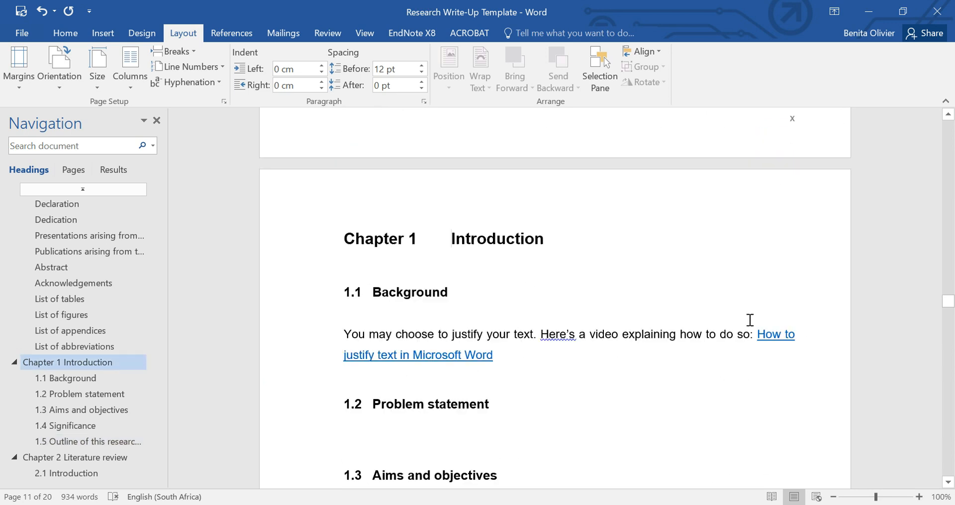
pyautogui.click(88, 442)
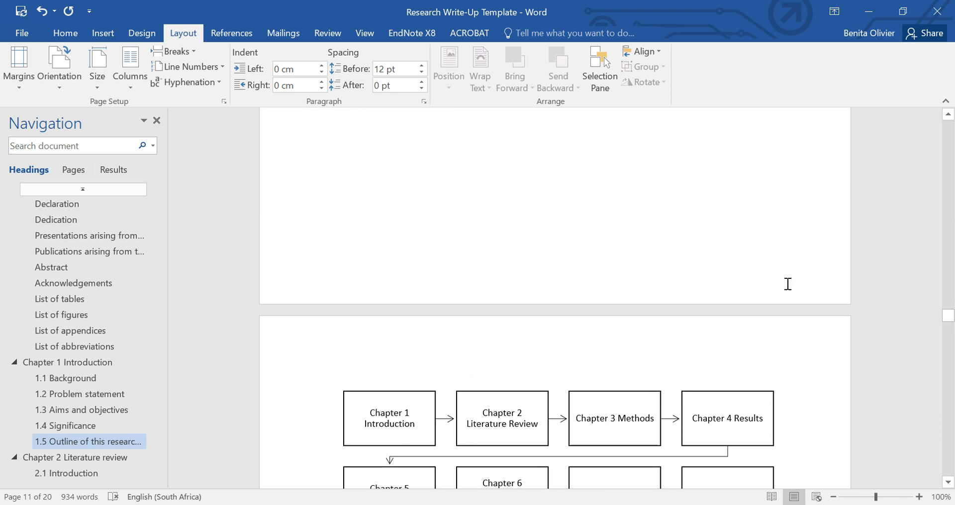
pyautogui.moveTo(428, 205)
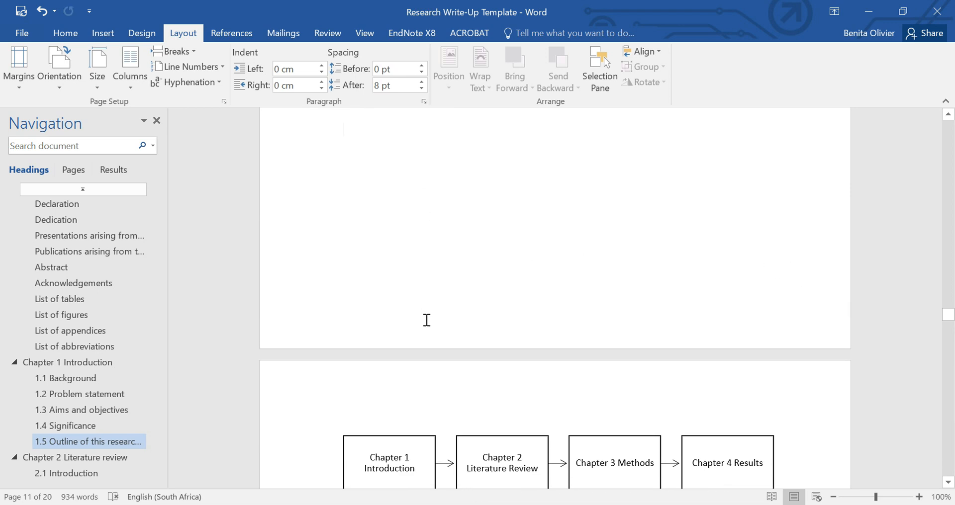
pyautogui.click(102, 33)
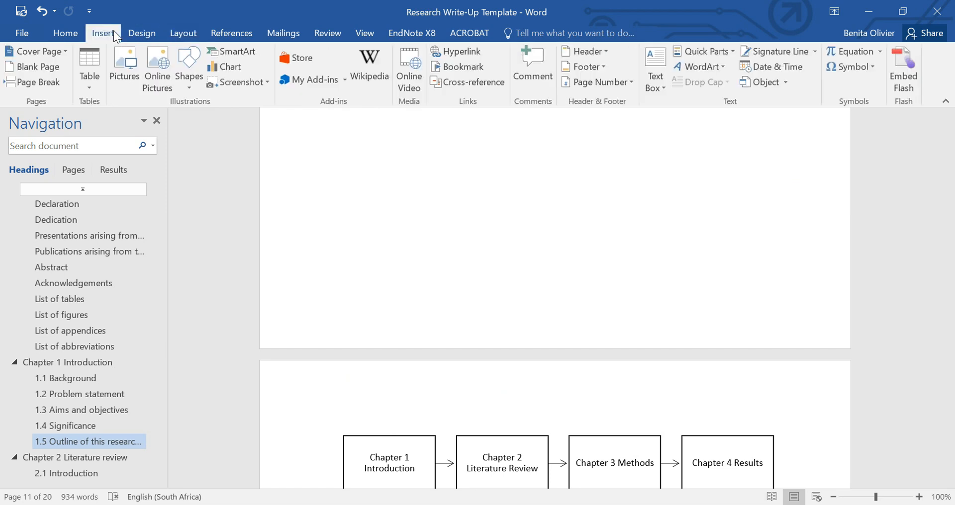
pyautogui.moveTo(598, 83)
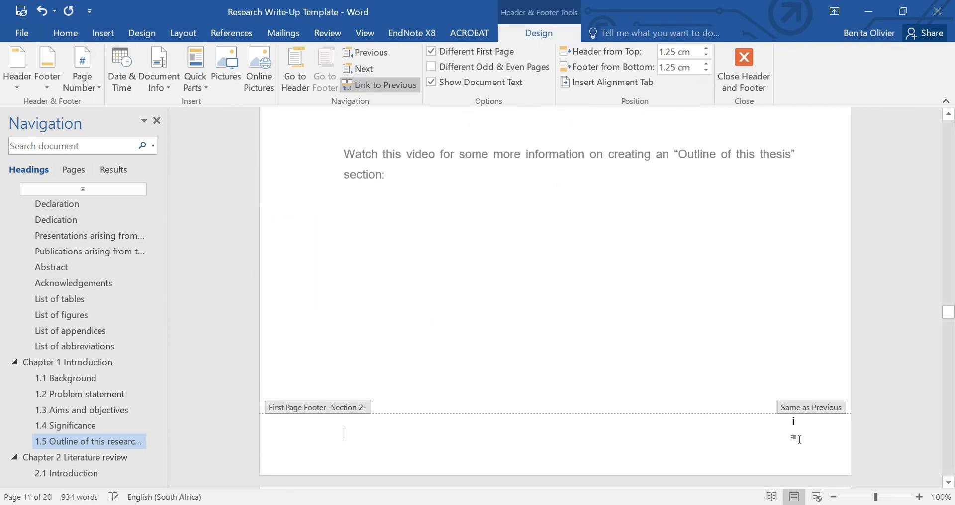
pyautogui.scroll(-3)
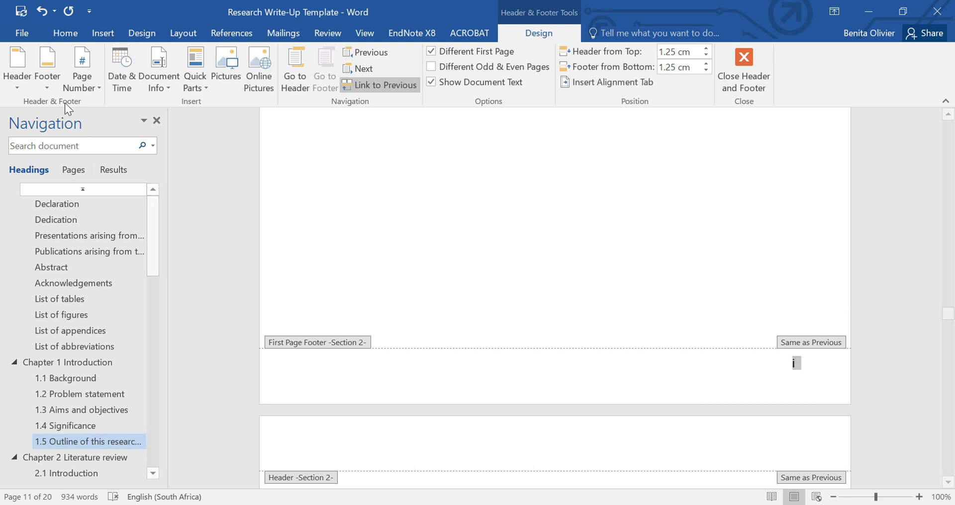
pyautogui.click(66, 33)
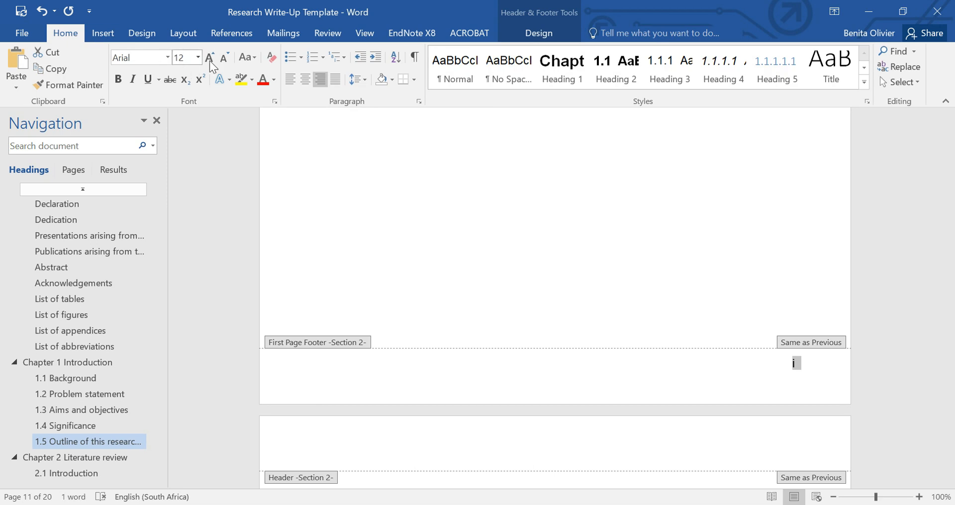
# Restart Section 2's page numbering at Arabic 1 and leave footer editing
pyautogui.click(226, 58)
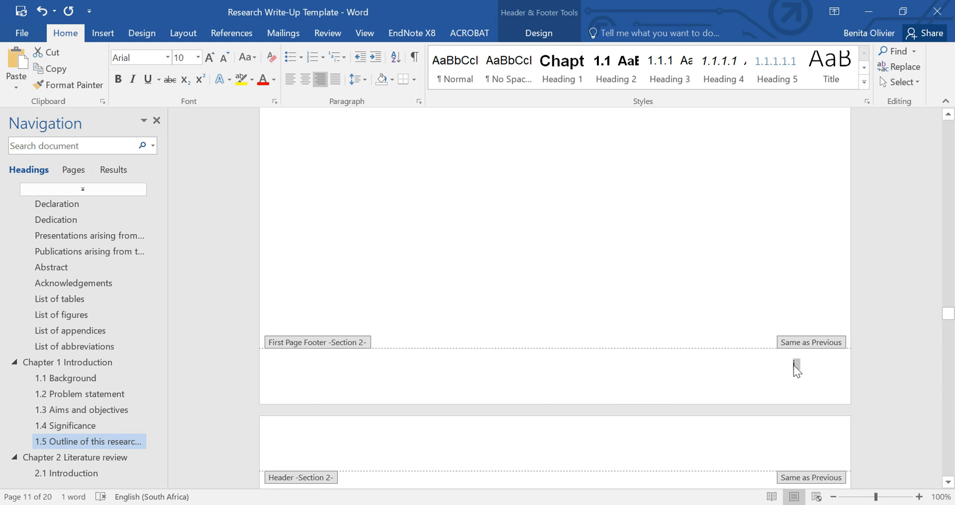
pyautogui.rightClick(795, 367)
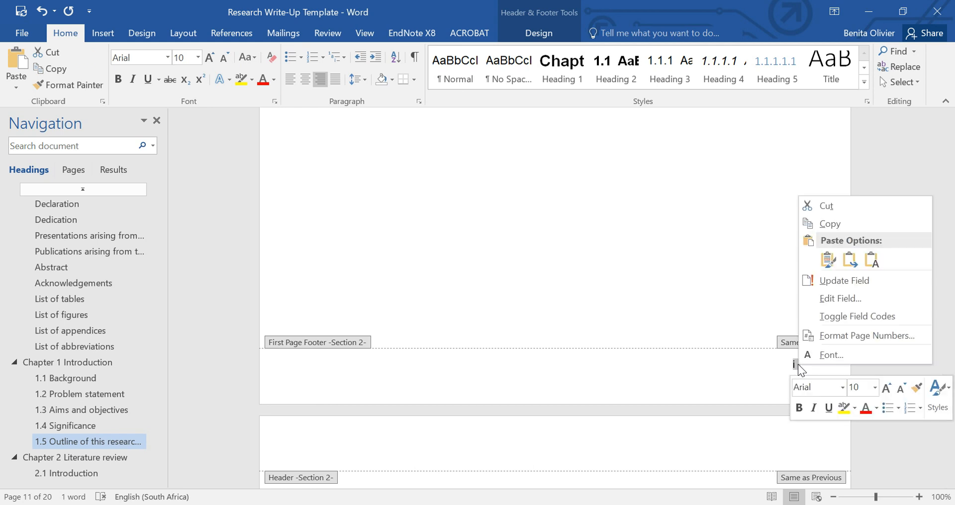
pyautogui.moveTo(847, 341)
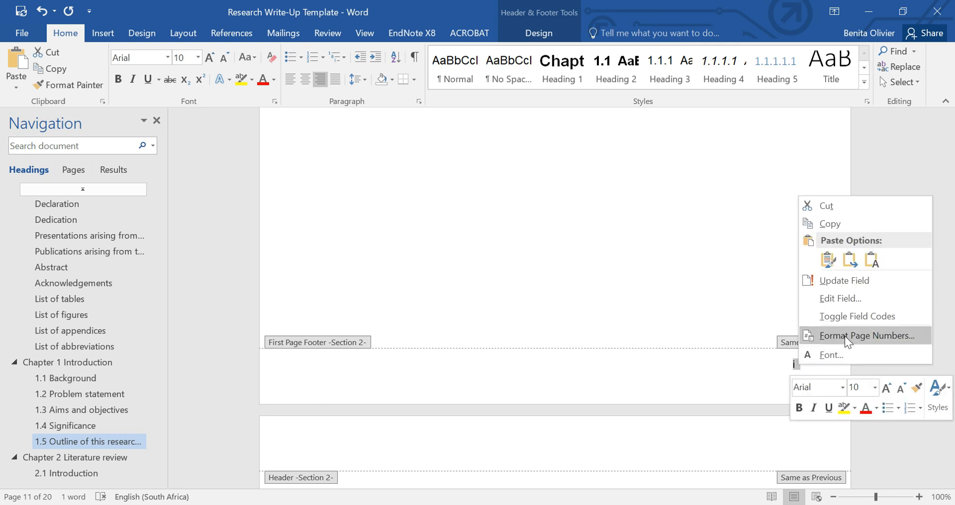
pyautogui.click(860, 336)
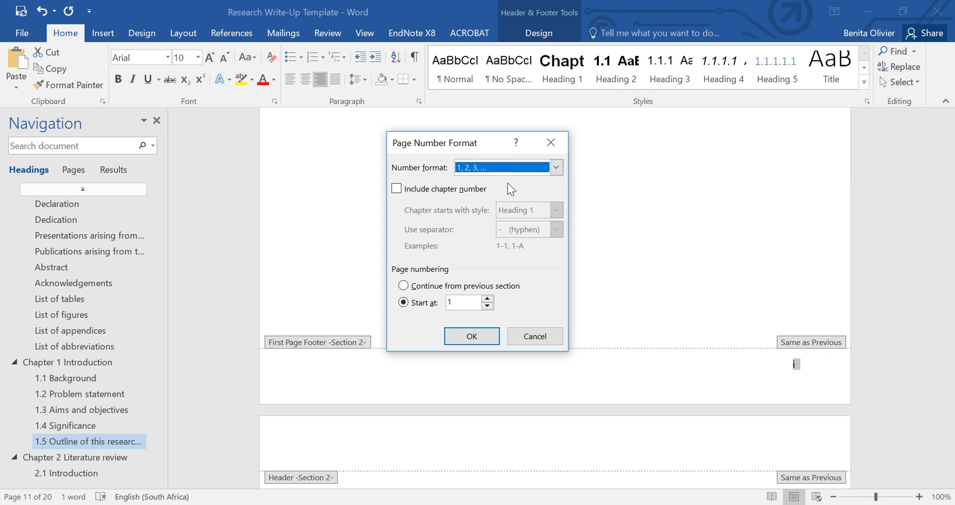
pyautogui.click(403, 286)
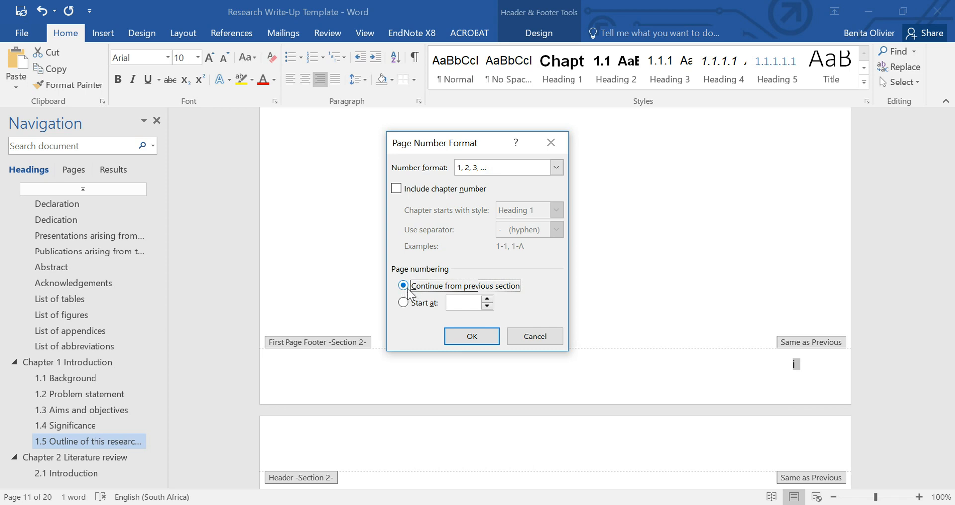
pyautogui.moveTo(407, 313)
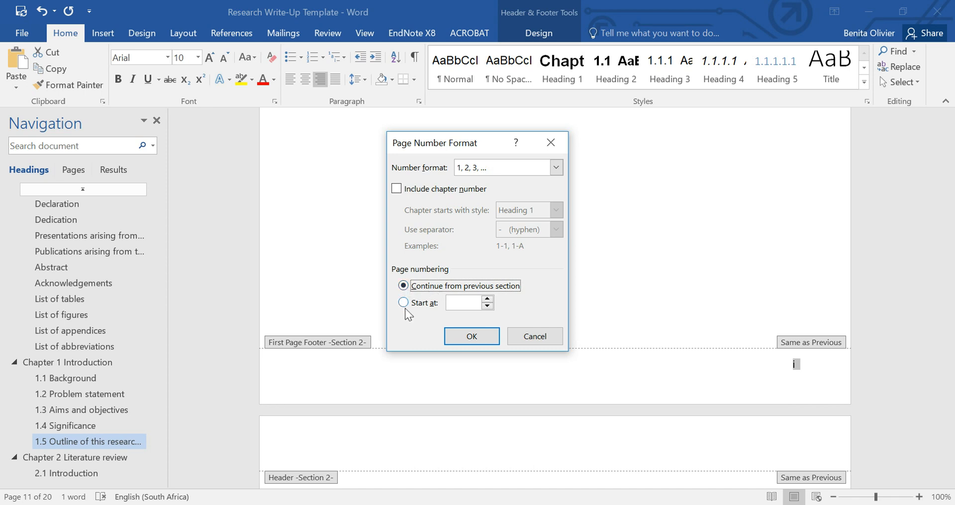
pyautogui.click(403, 302)
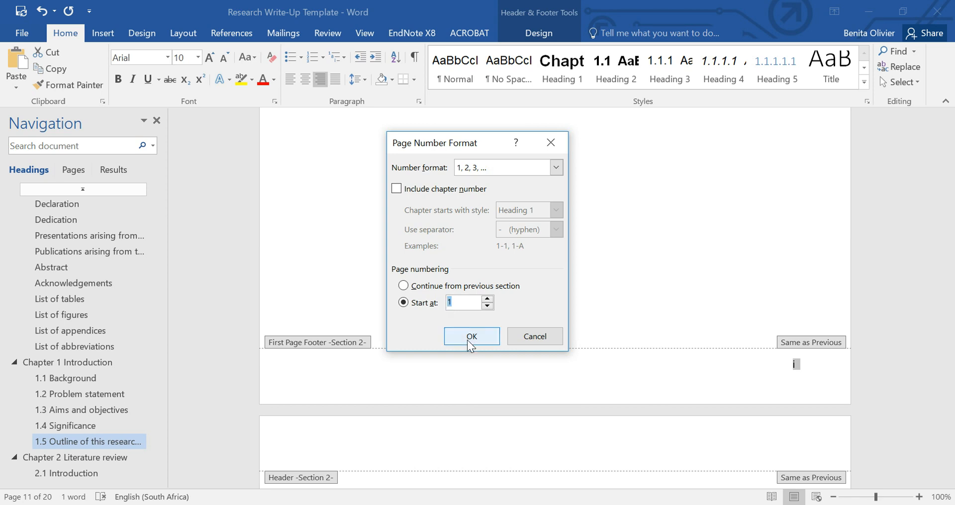
pyautogui.click(470, 337)
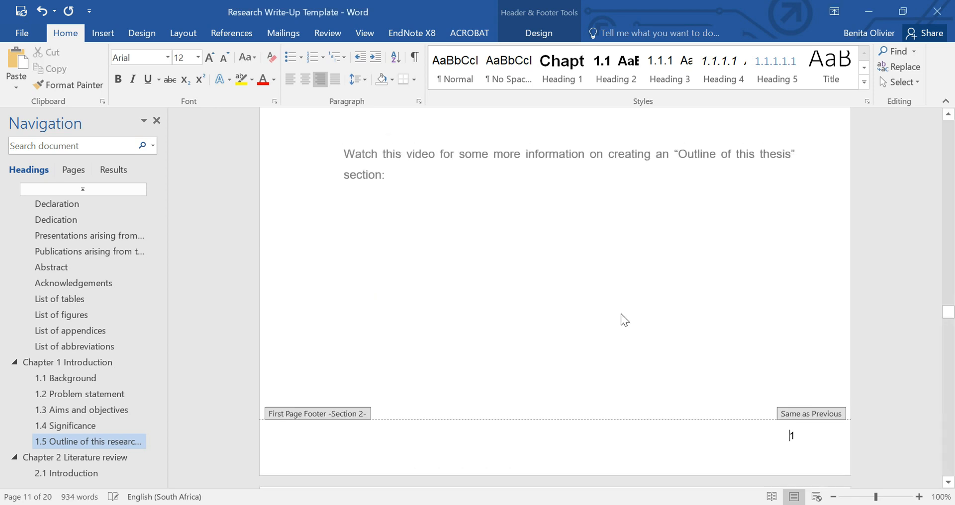
pyautogui.scroll(-3)
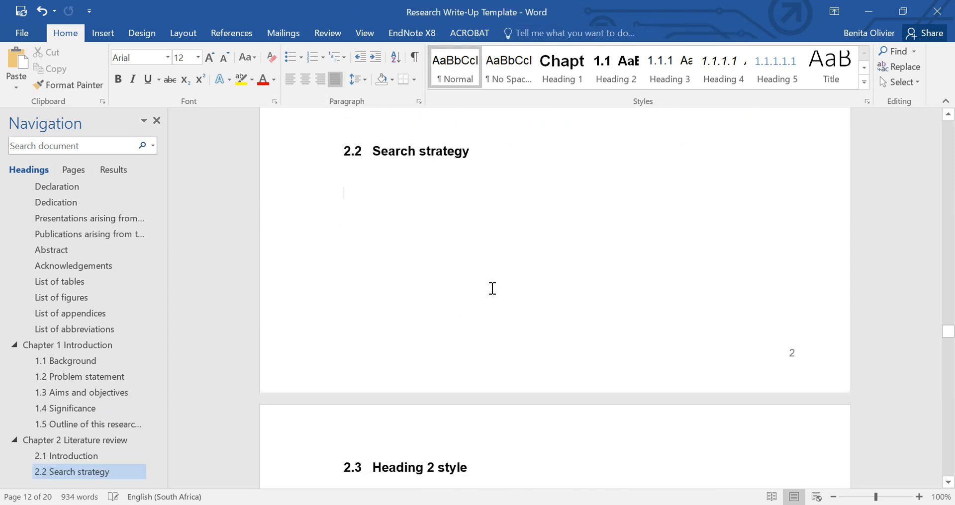
# Update the table of contents field to show front matter ii–x and Chapter 1 from page 1
pyautogui.click(74, 392)
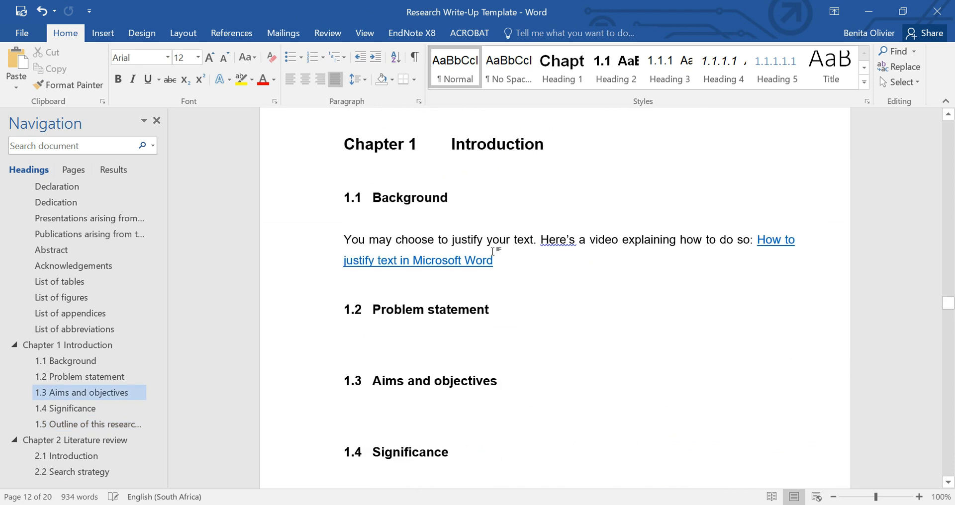
pyautogui.click(70, 313)
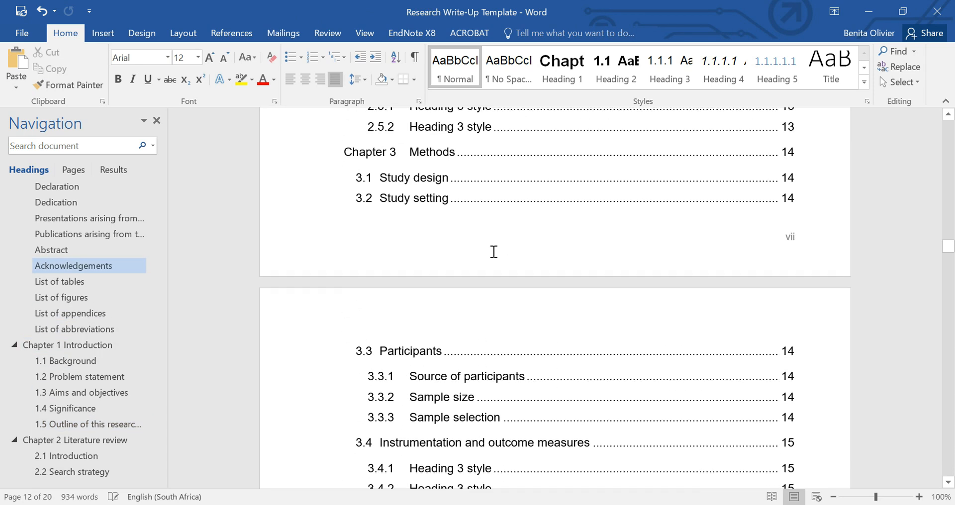
pyautogui.scroll(3)
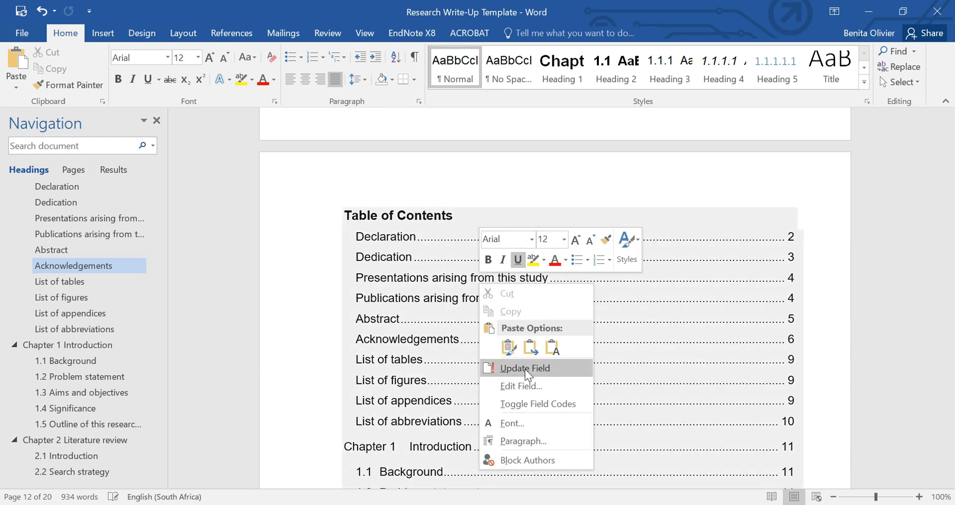
pyautogui.click(524, 368)
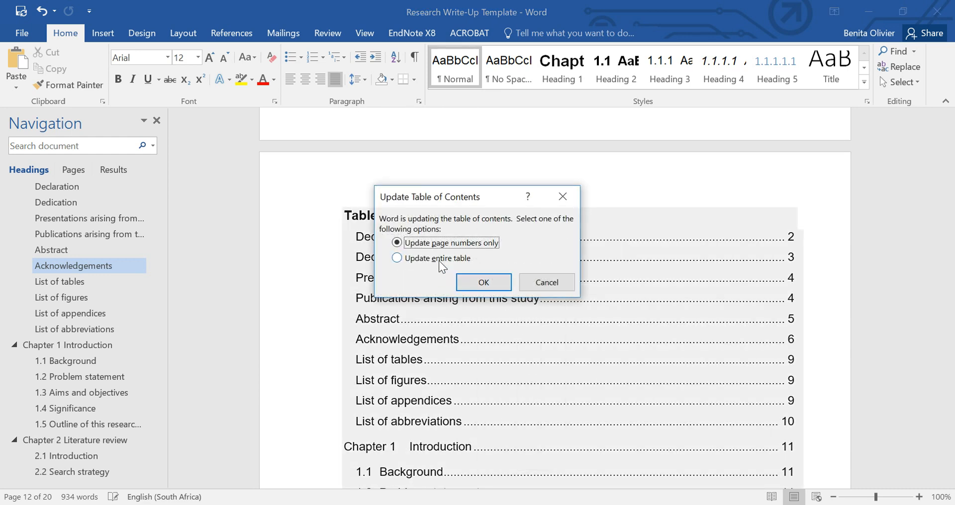
pyautogui.click(483, 281)
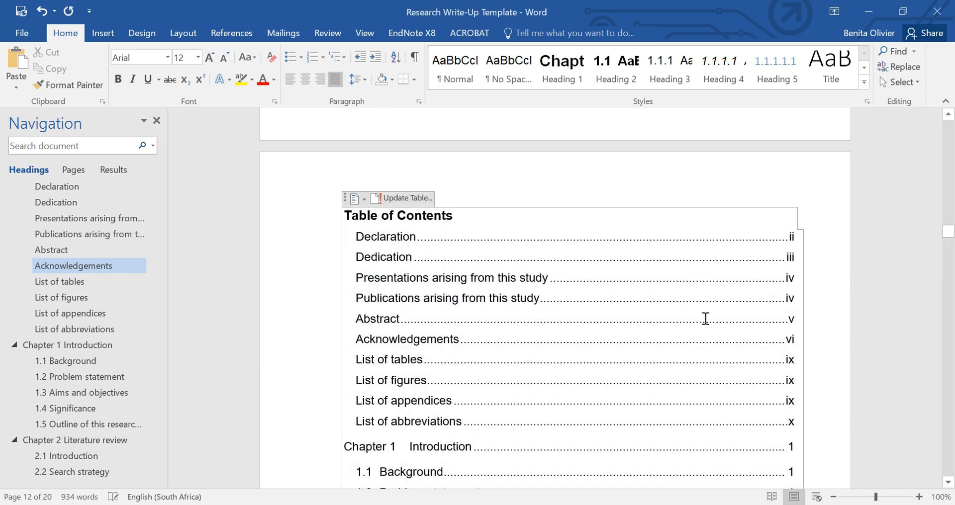
pyautogui.scroll(3)
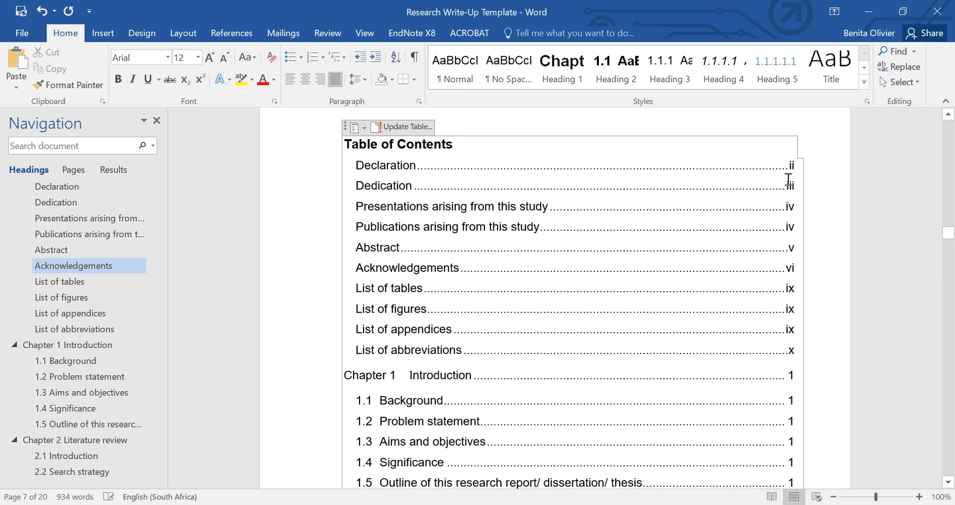
pyautogui.scroll(-3)
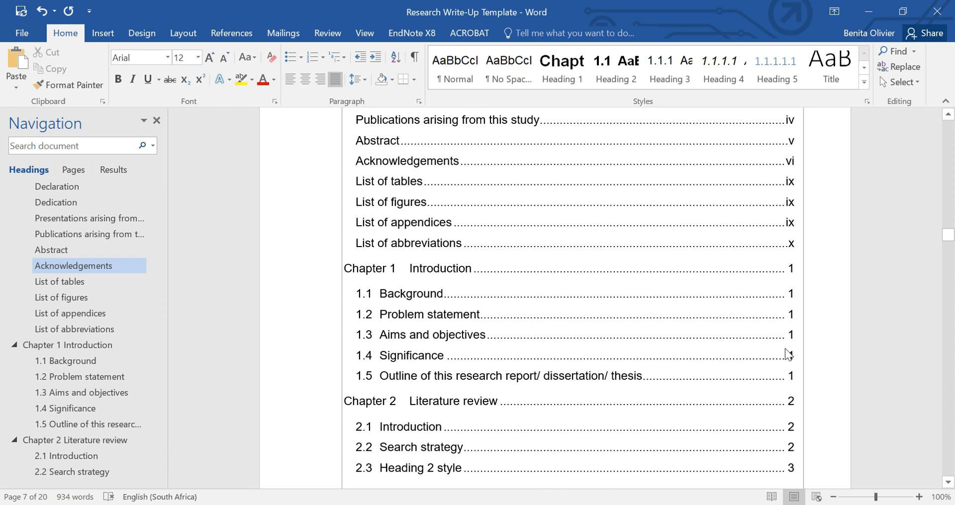
pyautogui.scroll(3)
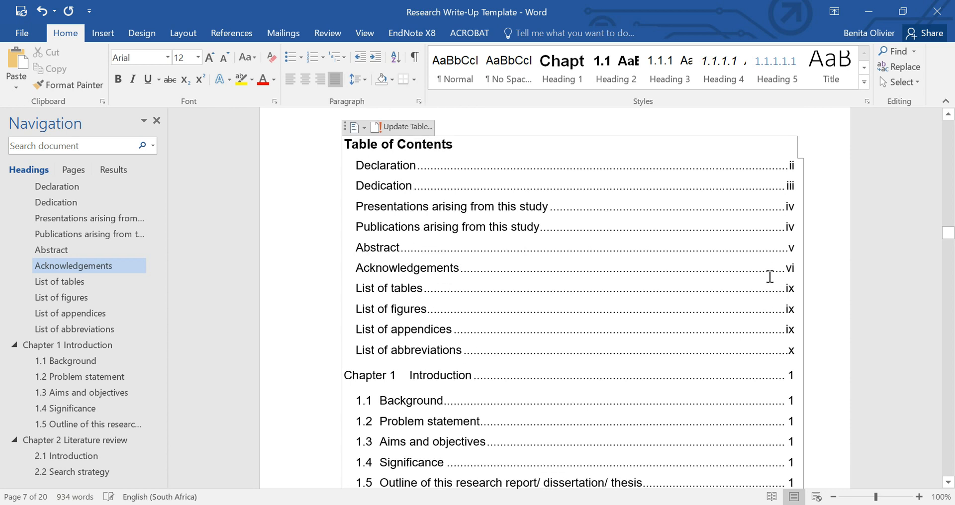